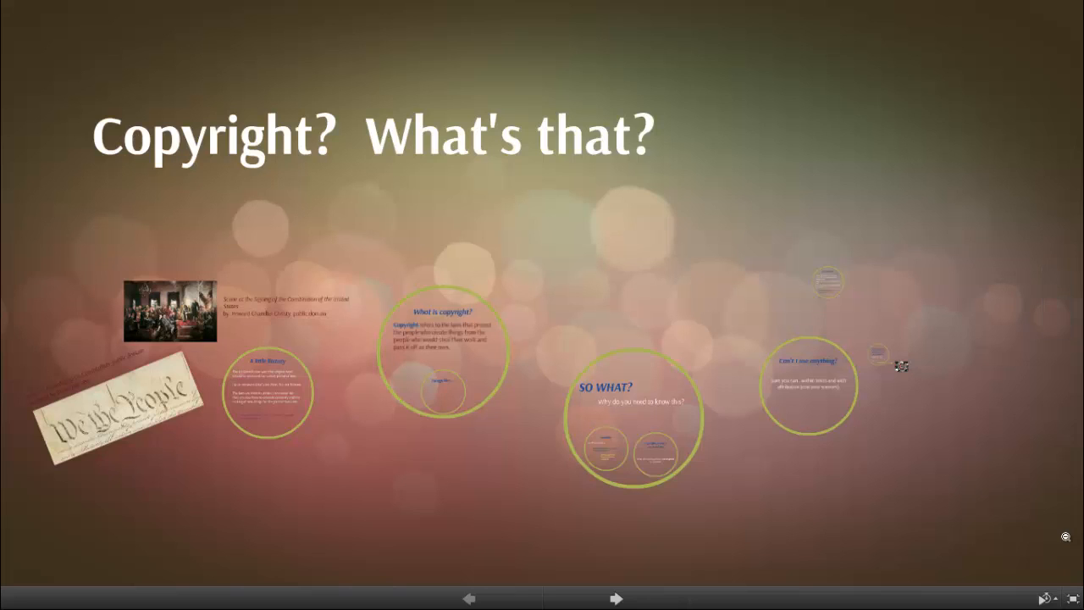
pyautogui.moveTo(1071, 544)
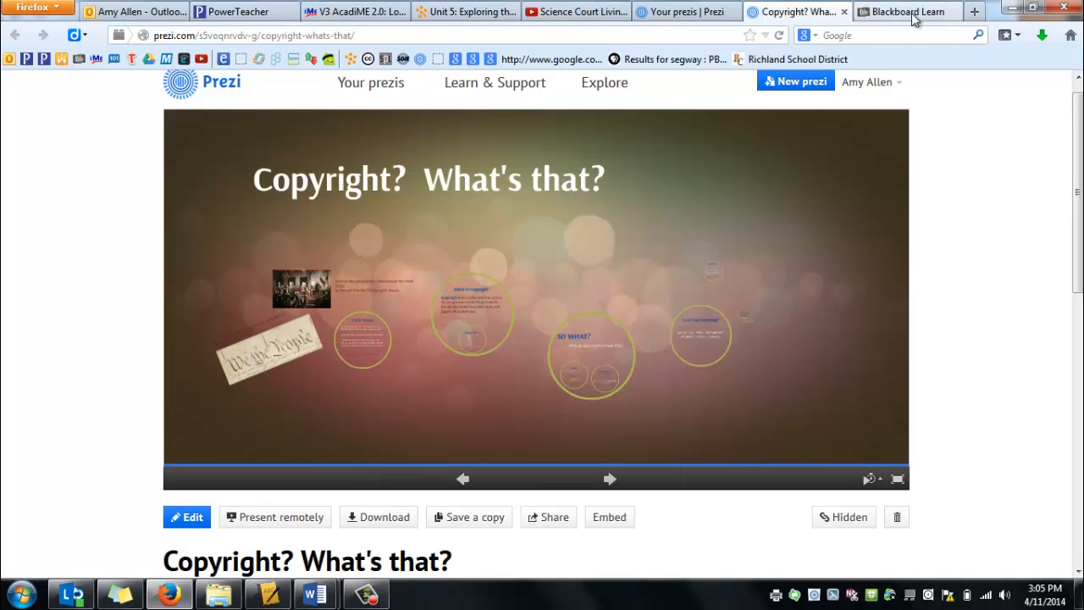
# Switch from the Prezi presentation to the Blackboard Learn course tab
pyautogui.click(906, 11)
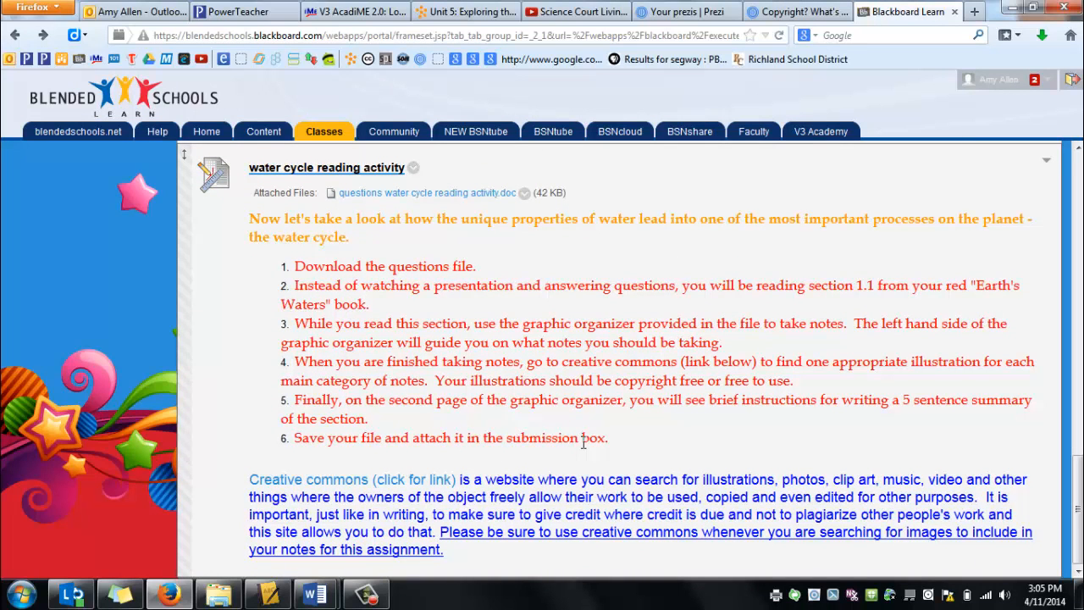
pyautogui.moveTo(356, 490)
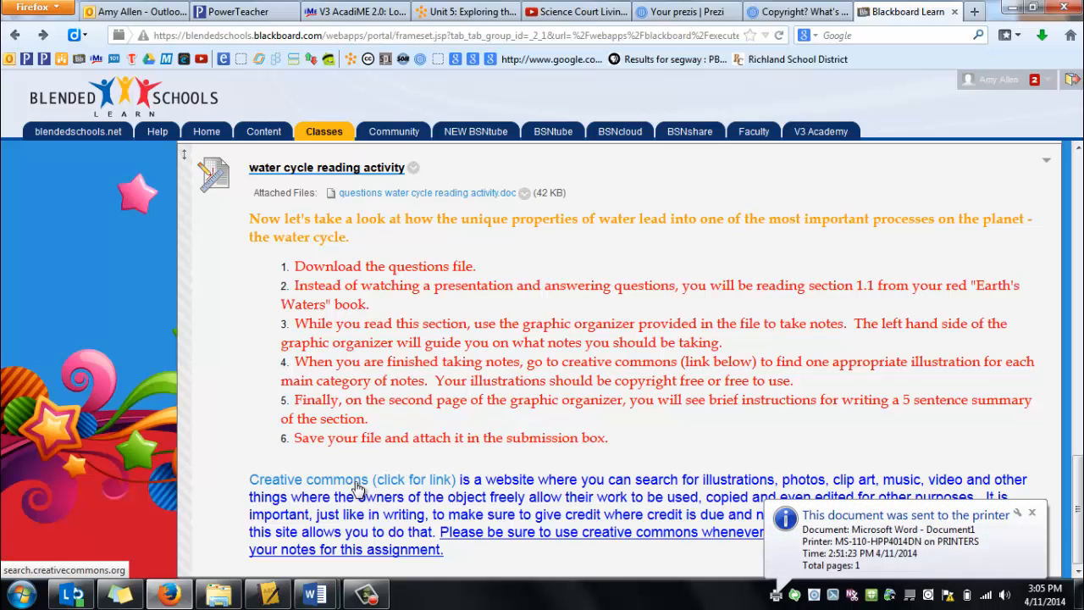
# Follow the activity's 'Creative commons (click for link)' link to the search site
pyautogui.click(303, 479)
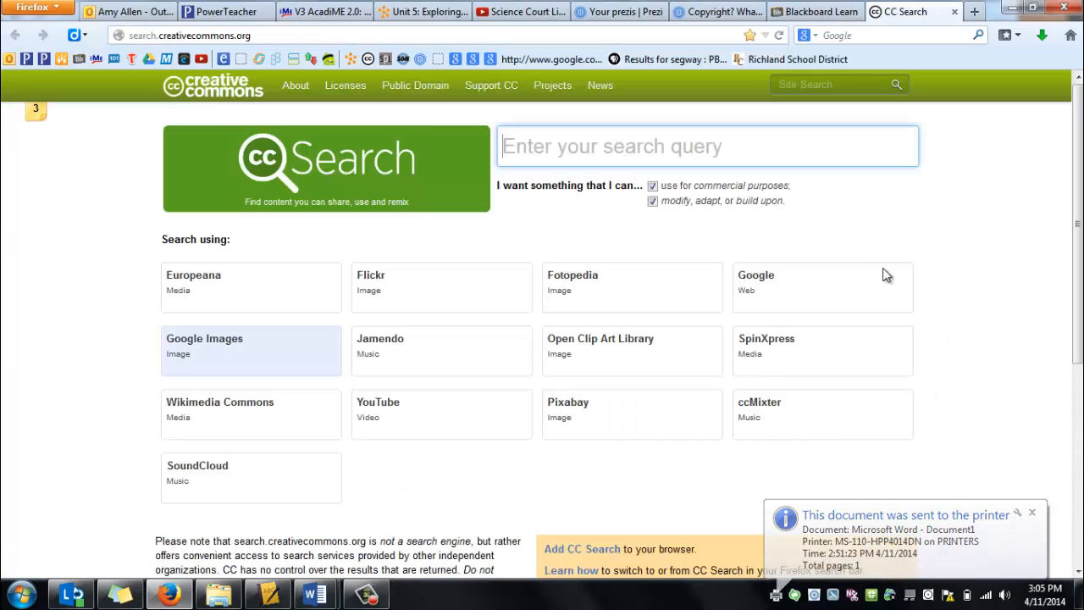
pyautogui.moveTo(954, 334)
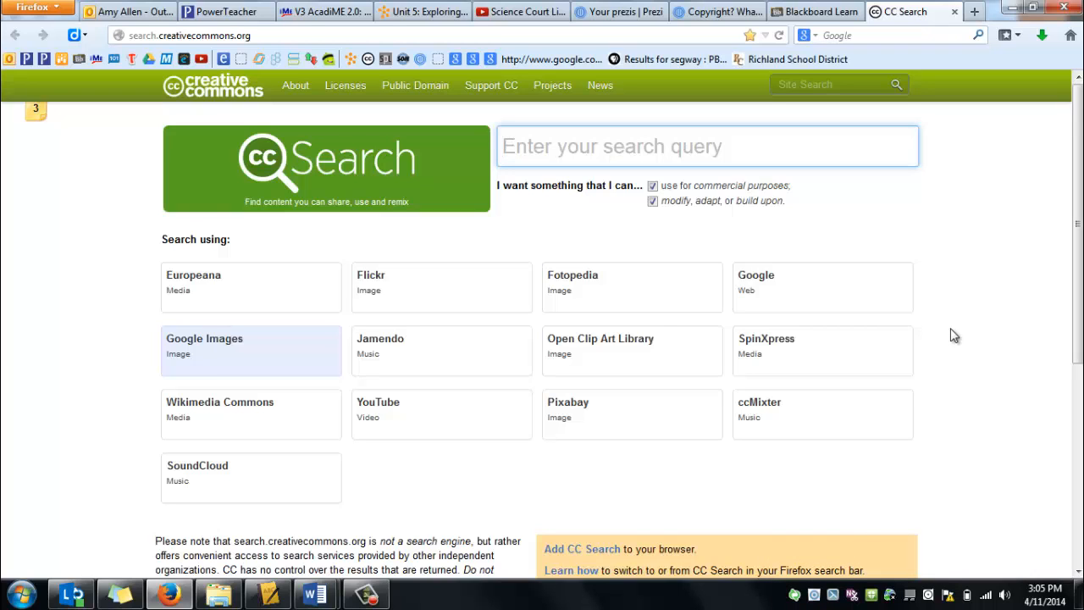
pyautogui.moveTo(588, 324)
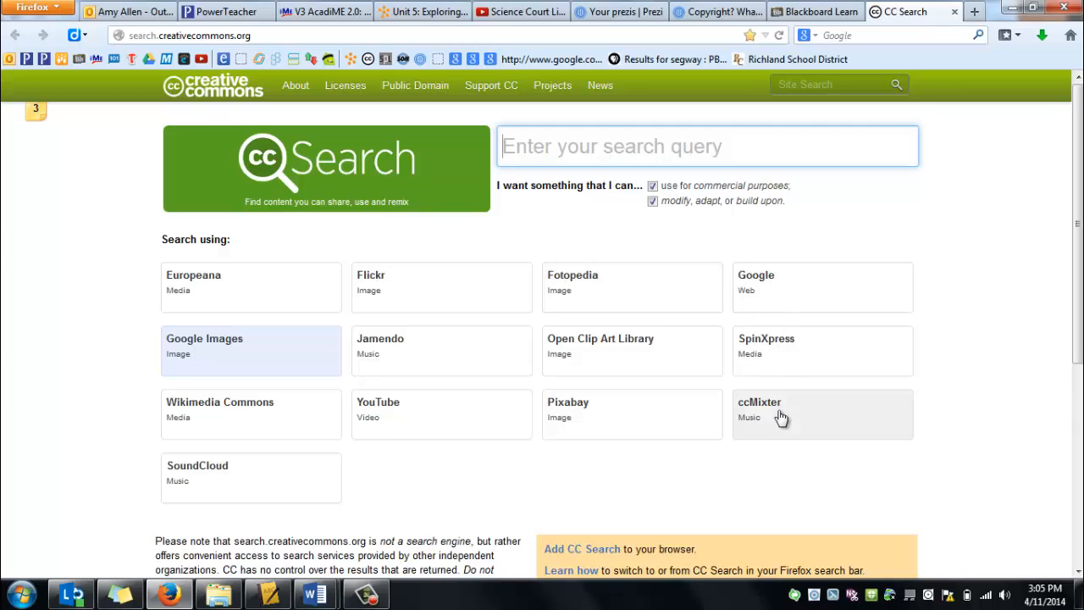
pyautogui.moveTo(374, 435)
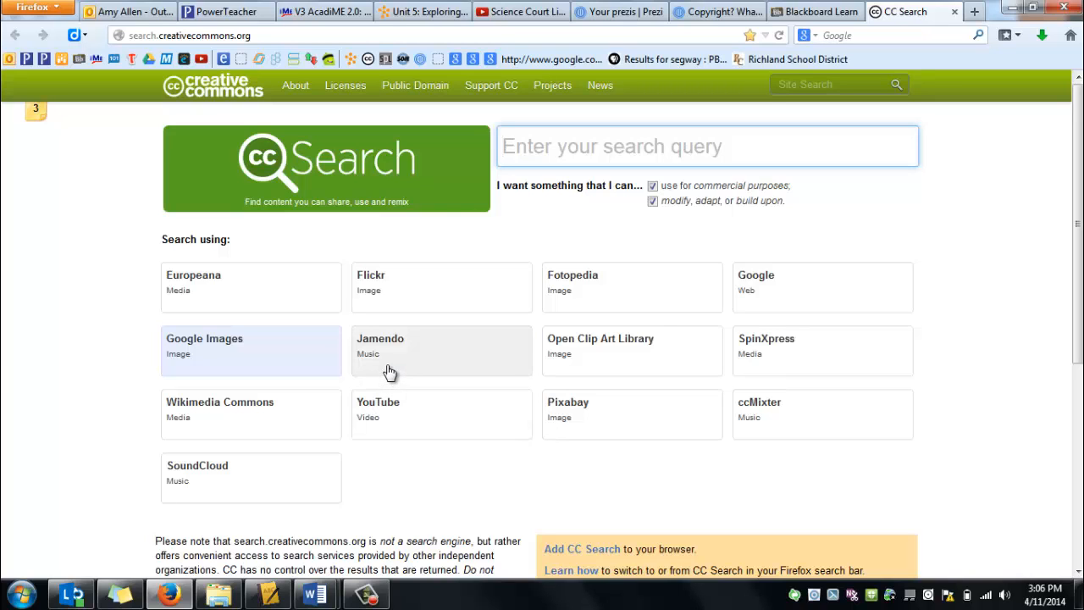
pyautogui.moveTo(236, 373)
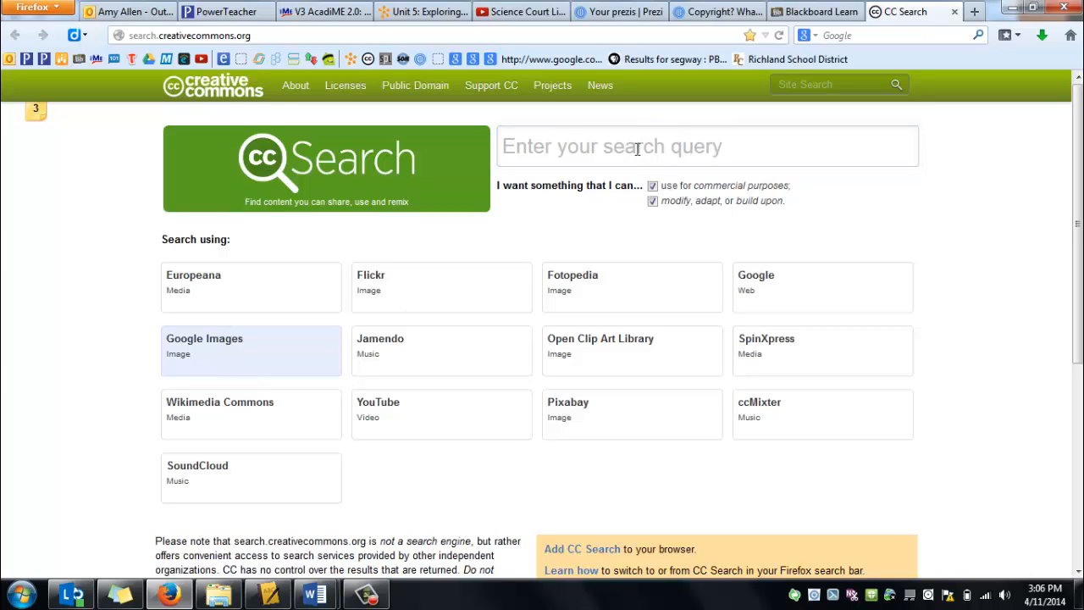
# Search Creative Commons for 'evaporation' using Google Images
pyautogui.click(709, 145)
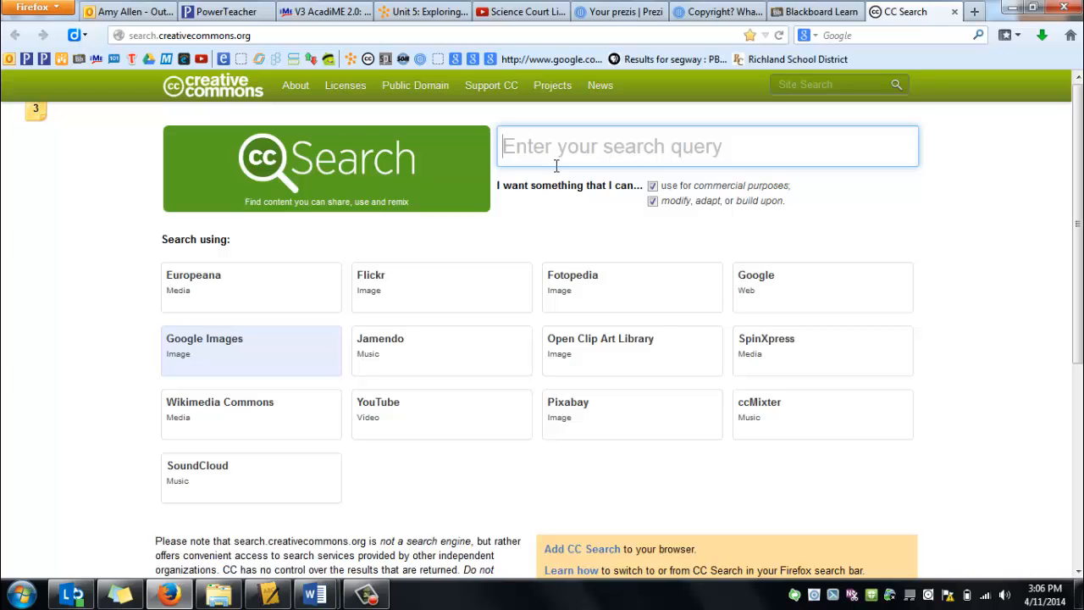
pyautogui.write('evaporatio')
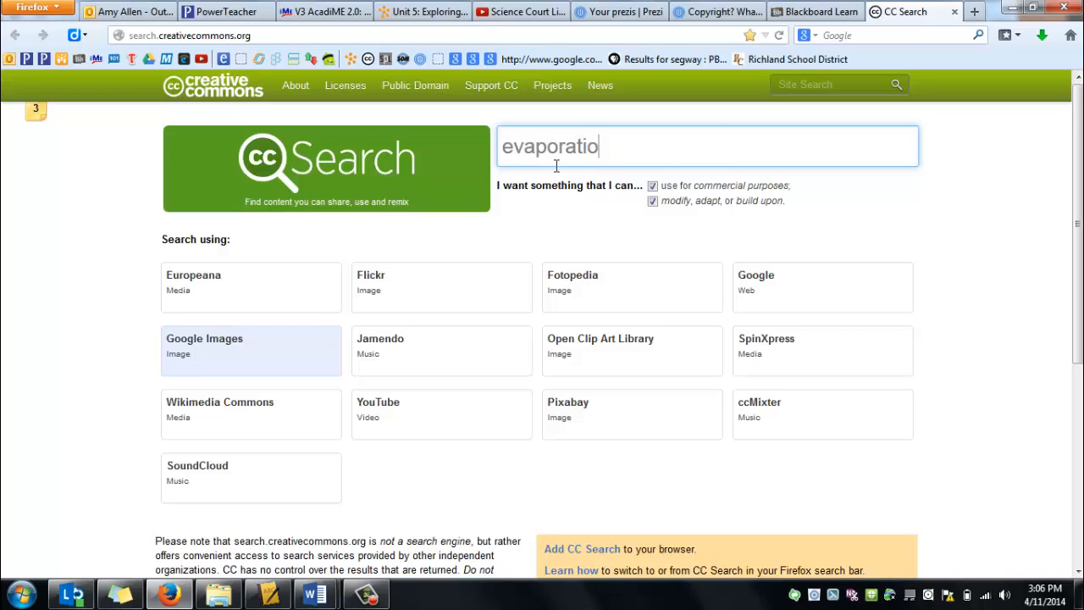
pyautogui.write('n')
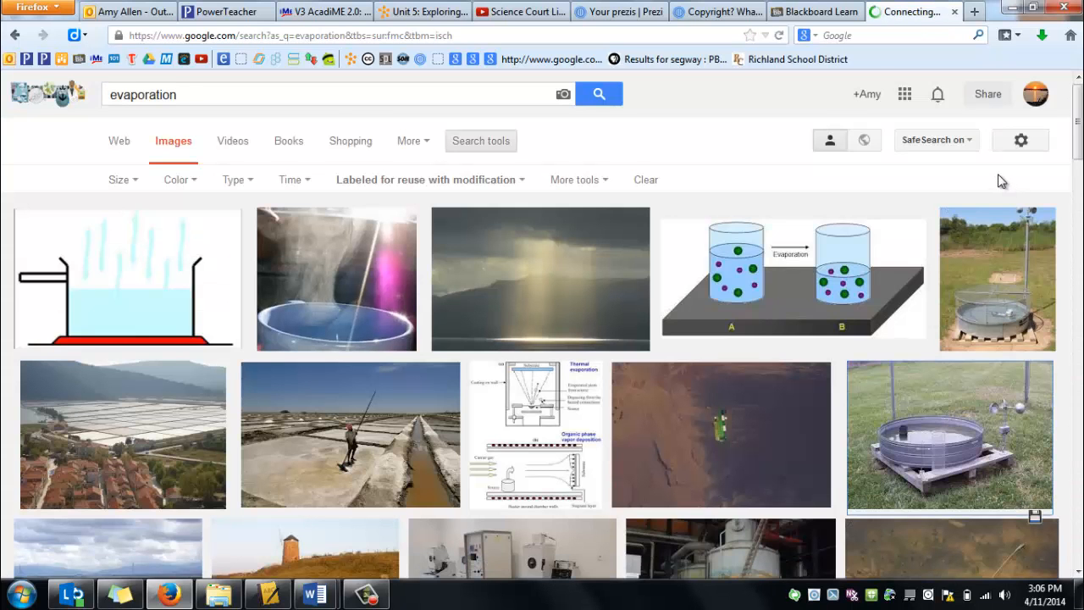
pyautogui.moveTo(957, 161)
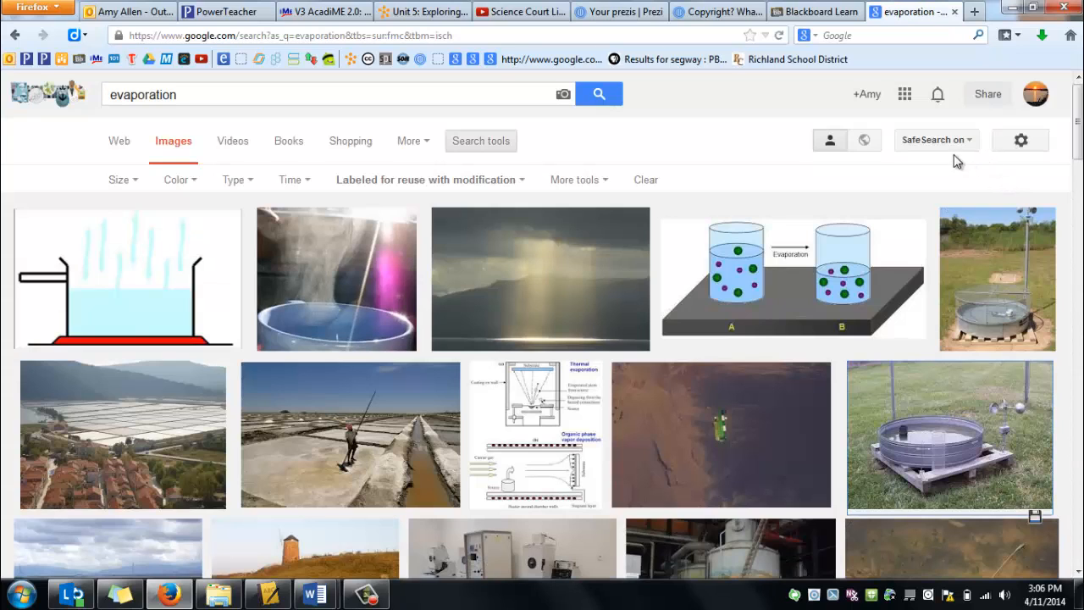
pyautogui.click(933, 140)
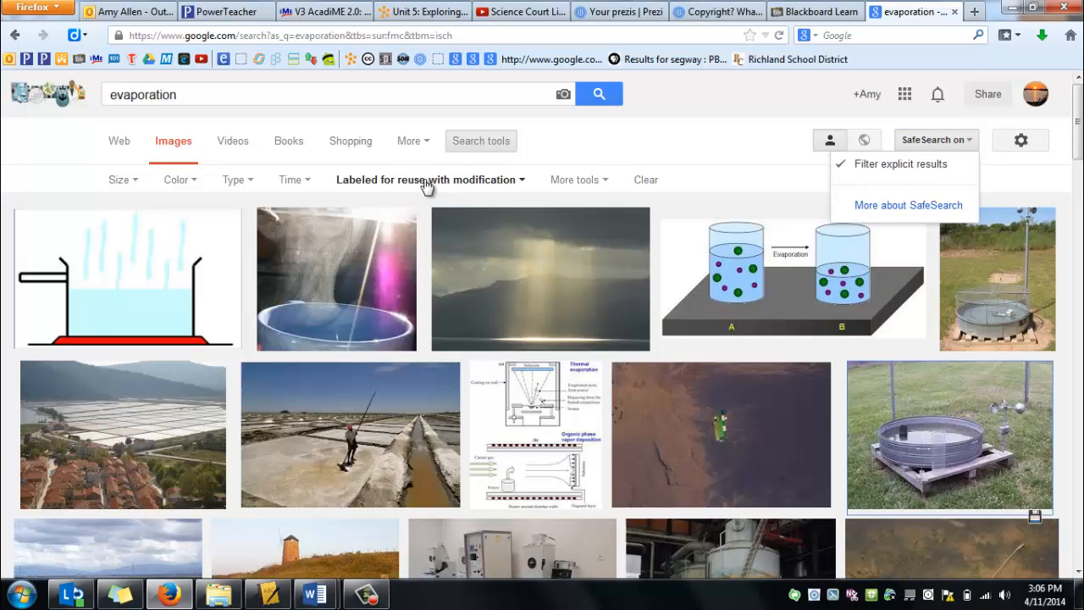
pyautogui.click(427, 179)
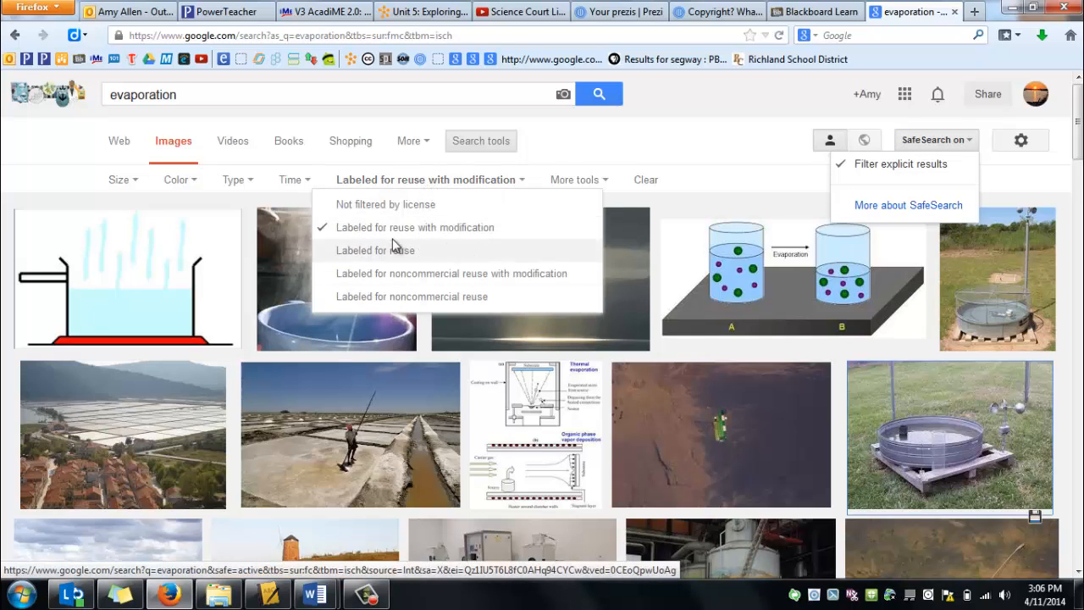
pyautogui.moveTo(487, 243)
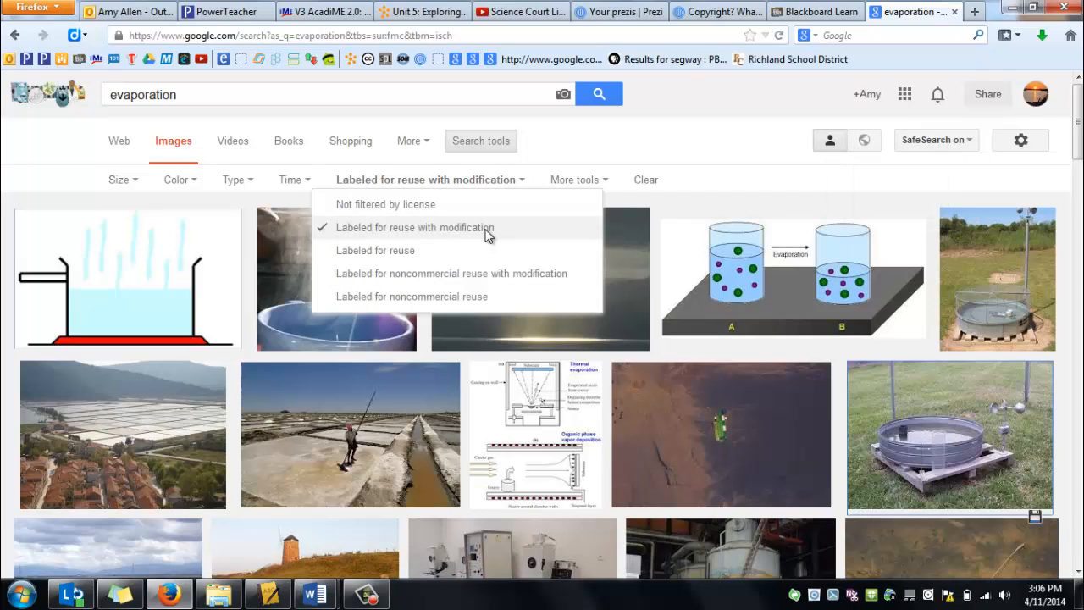
pyautogui.moveTo(720, 176)
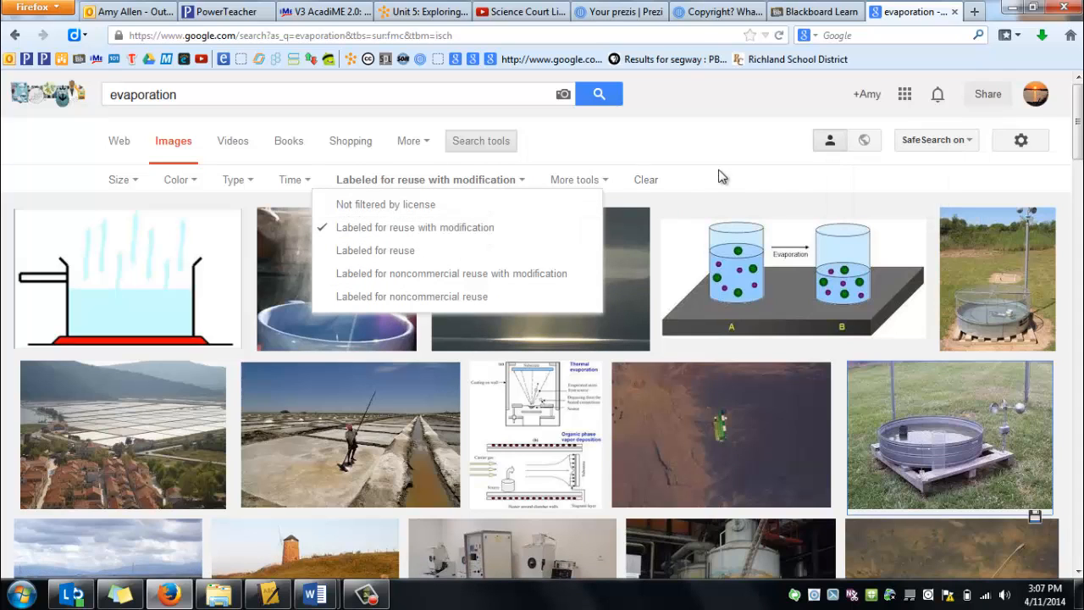
pyautogui.scroll(-3)
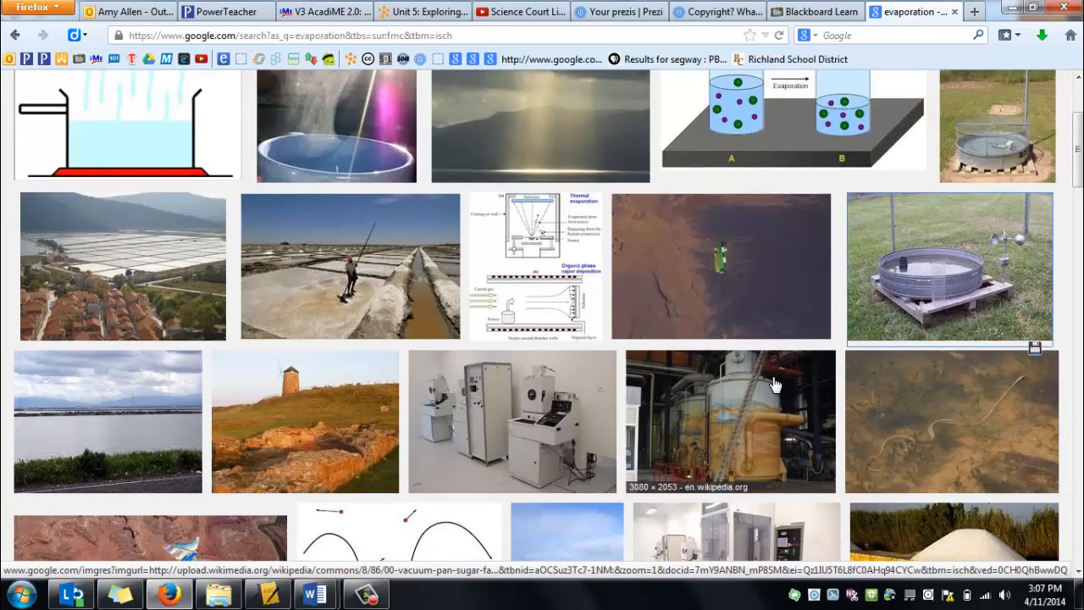
# Scroll the results and preview the misty lake 'Vaporization' photo from flickr.com
pyautogui.scroll(-3)
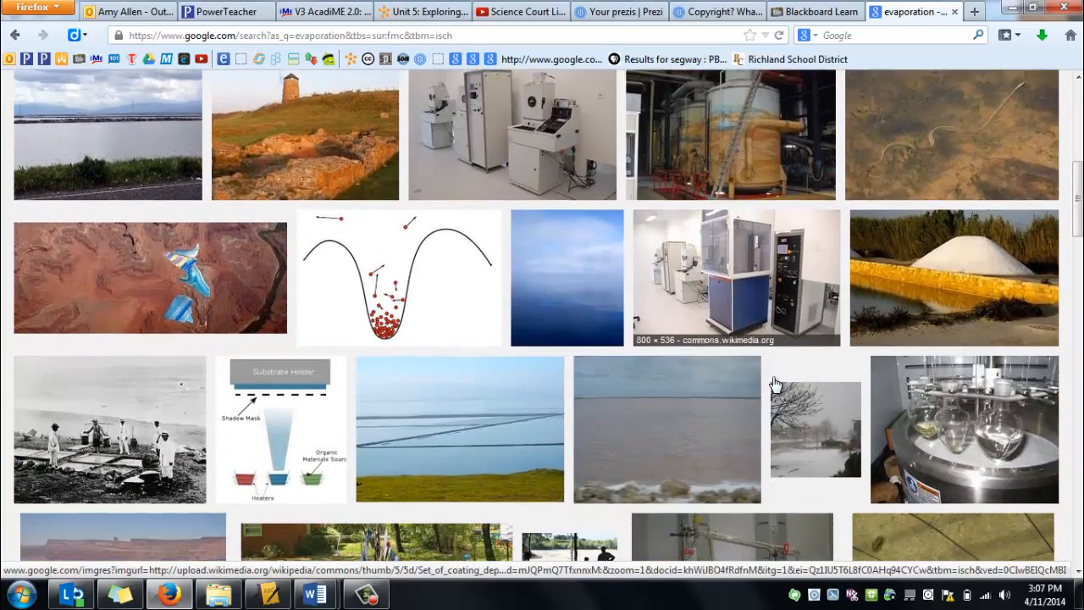
pyautogui.scroll(-3)
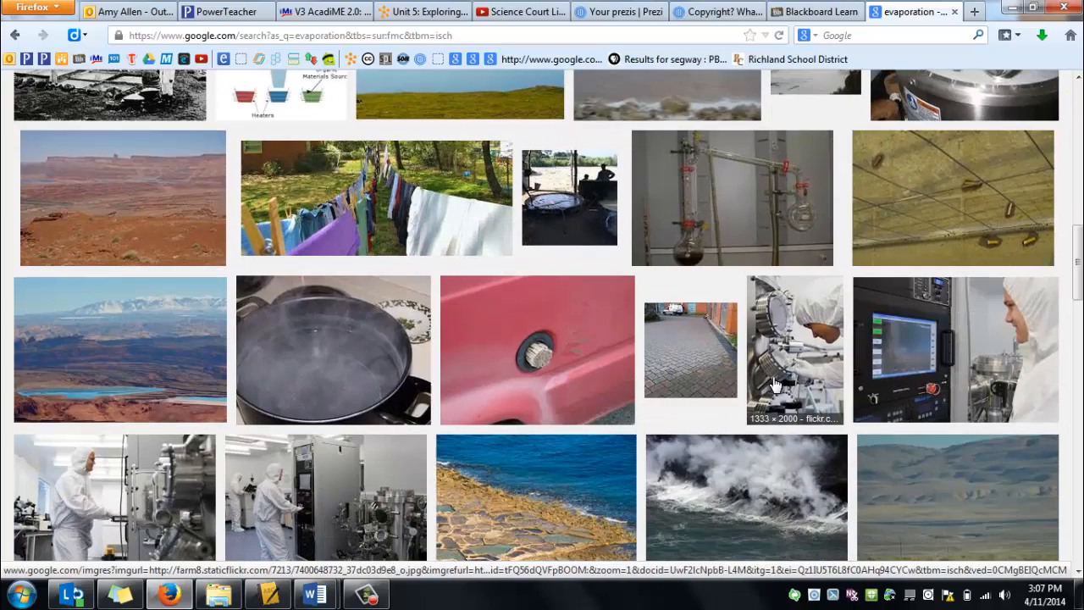
pyautogui.scroll(-3)
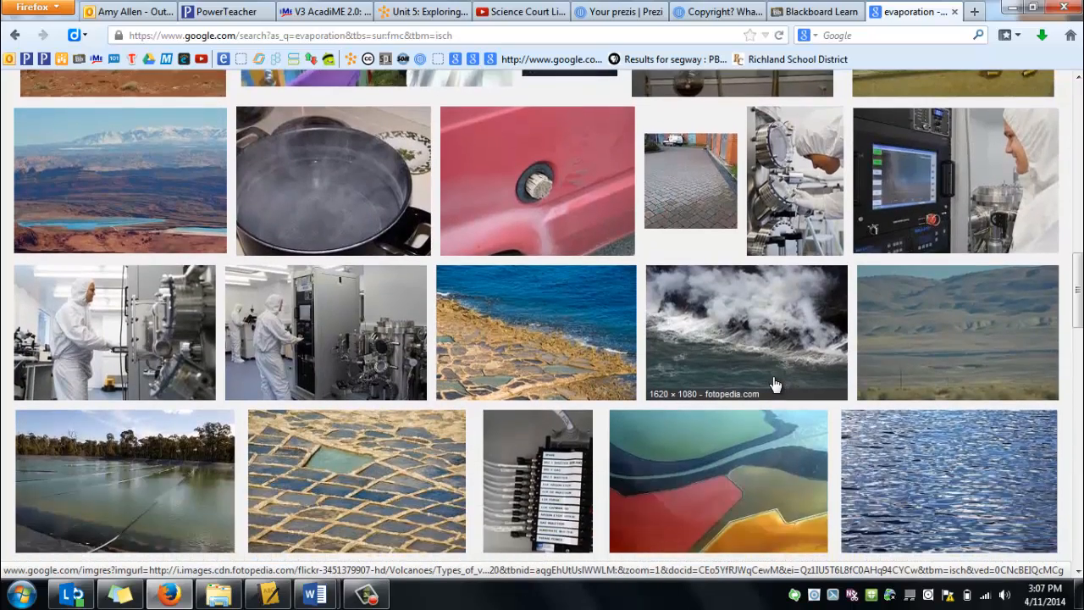
pyautogui.scroll(-3)
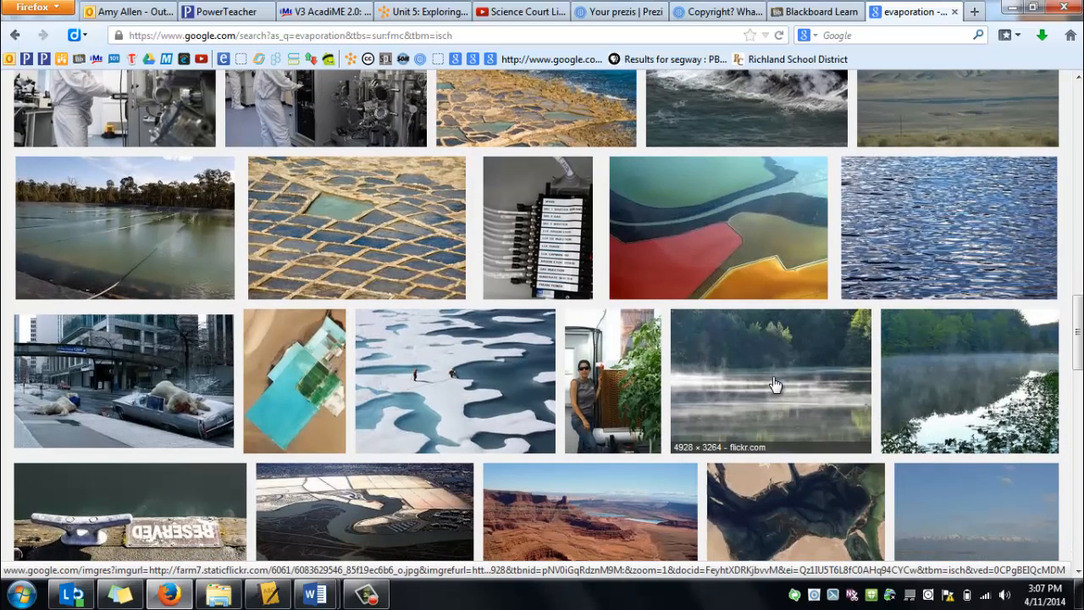
pyautogui.moveTo(773, 390)
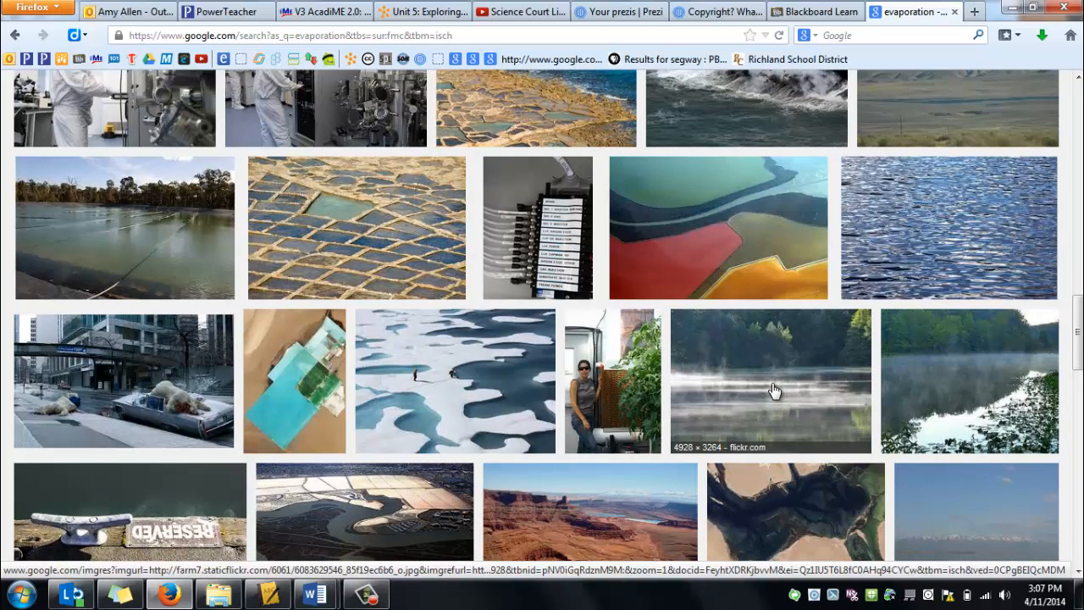
pyautogui.click(769, 381)
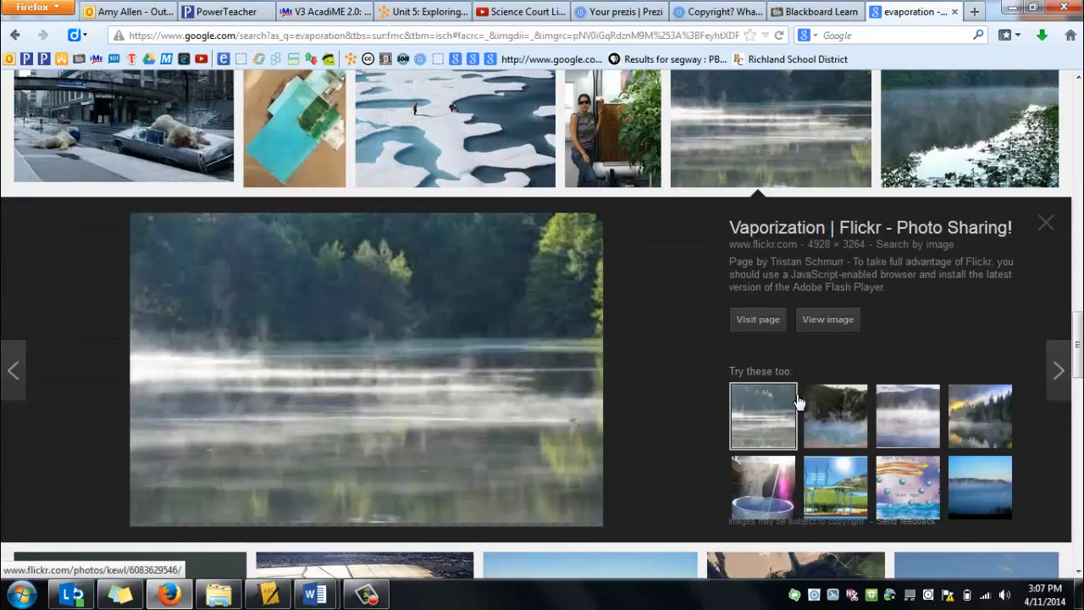
pyautogui.moveTo(430, 273)
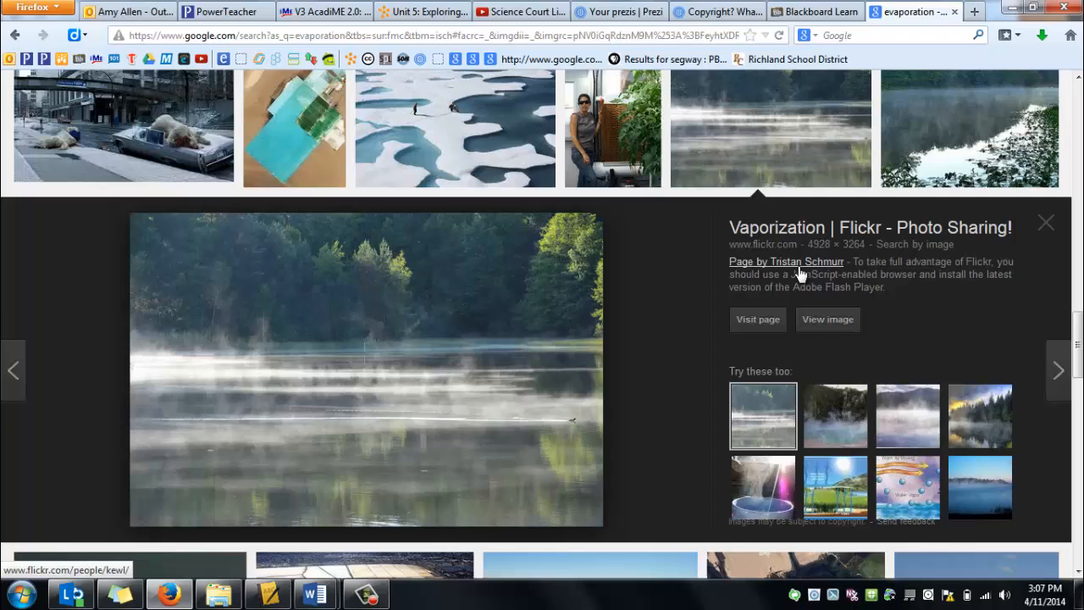
pyautogui.moveTo(796, 275)
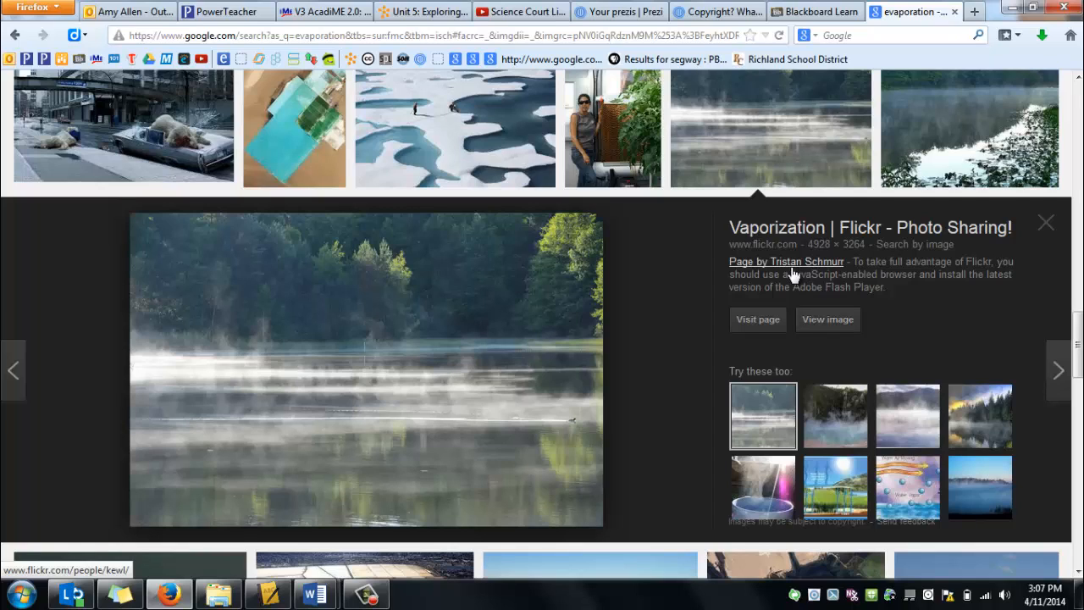
pyautogui.moveTo(793, 275)
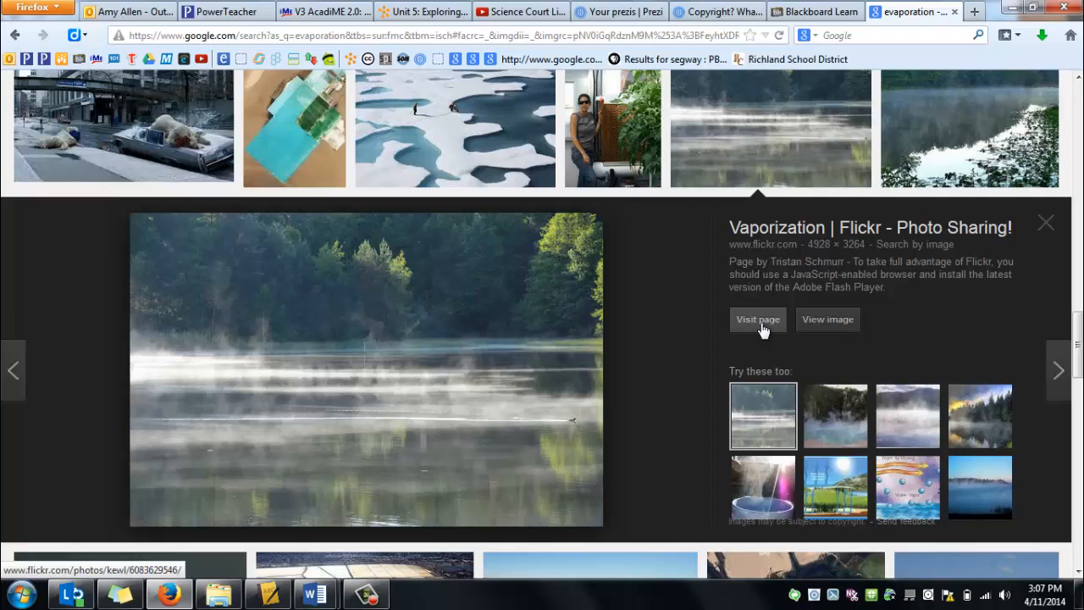
# Open the Vaporization photo's Flickr page and scroll to its author and rights details
pyautogui.click(757, 319)
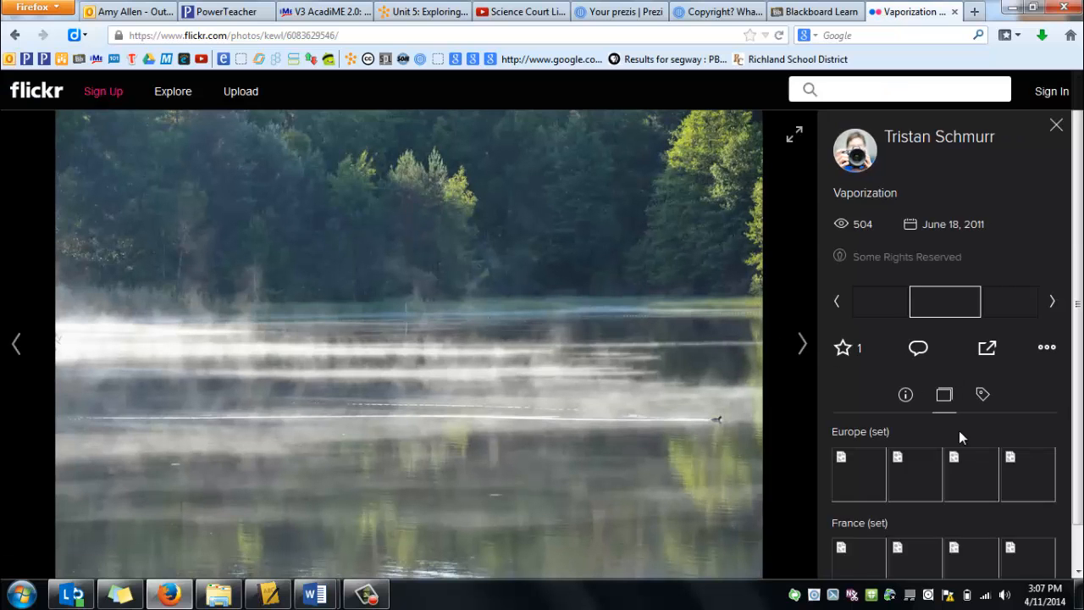
pyautogui.scroll(-3)
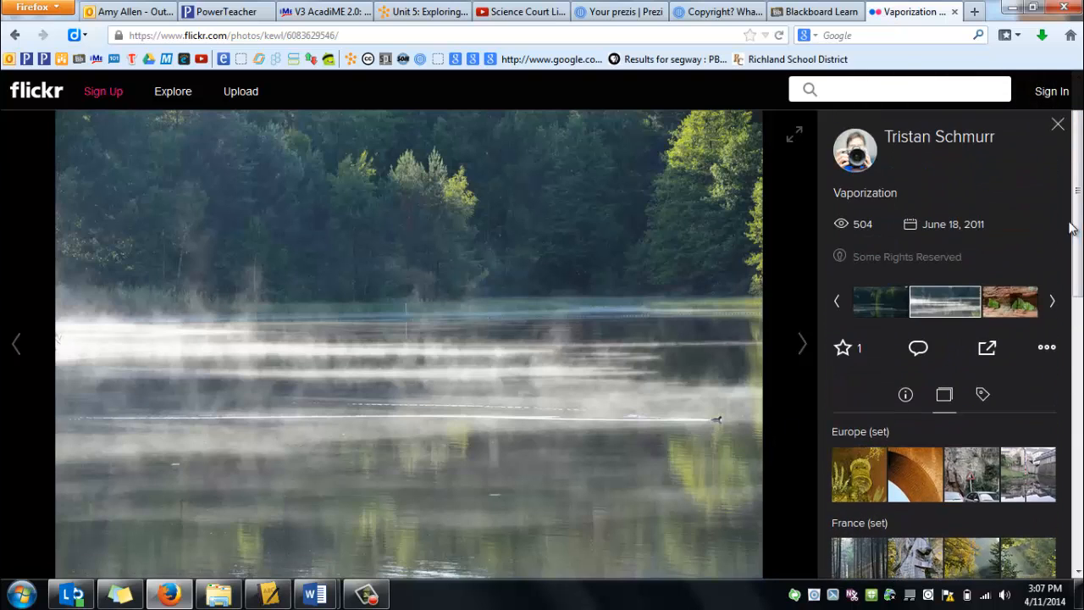
pyautogui.moveTo(884, 265)
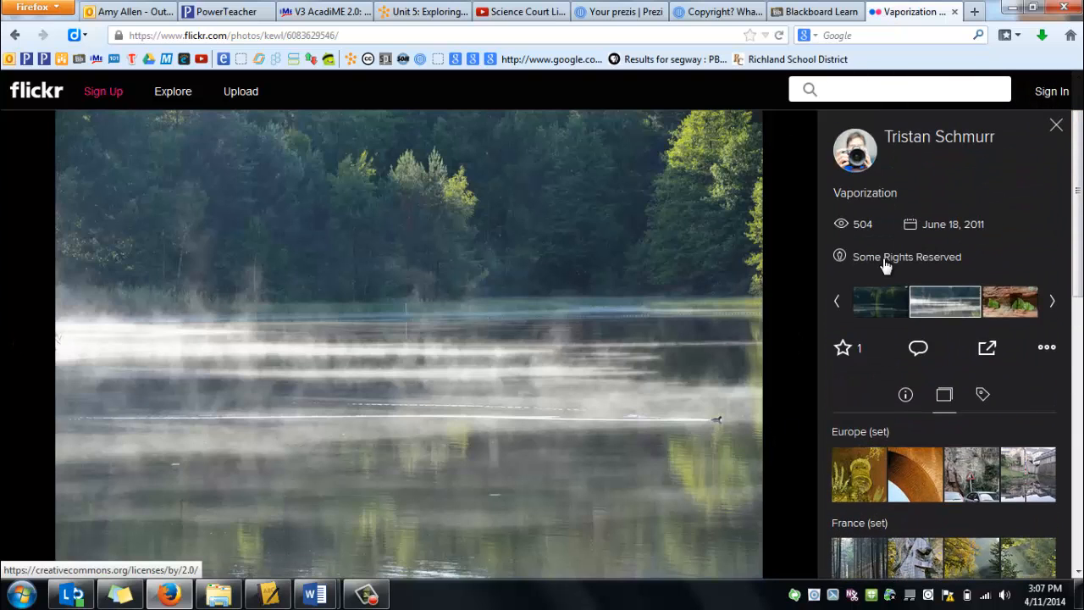
pyautogui.click(906, 256)
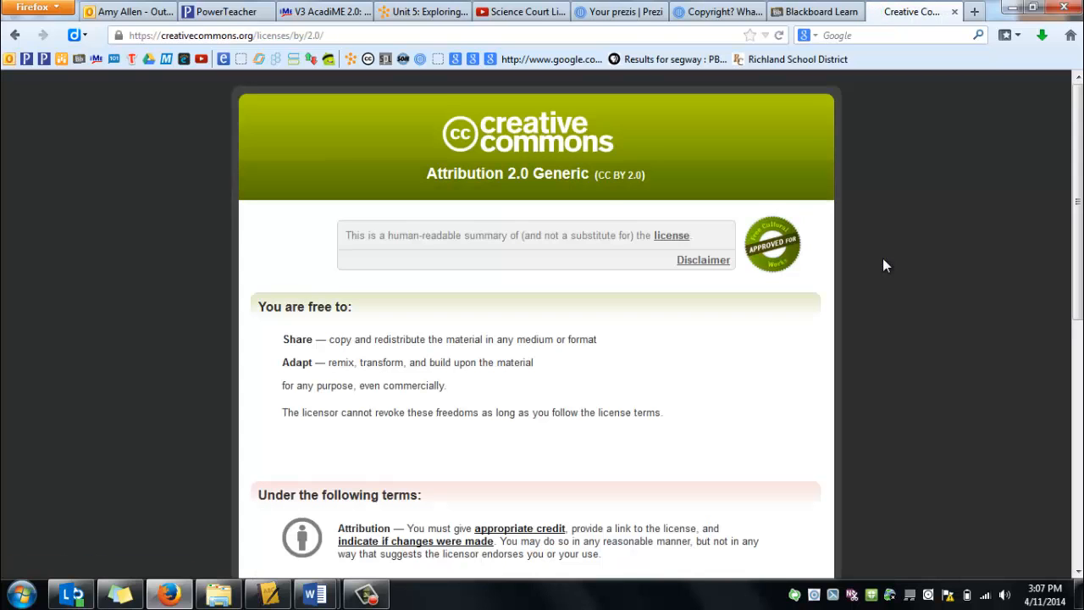
pyautogui.moveTo(669, 210)
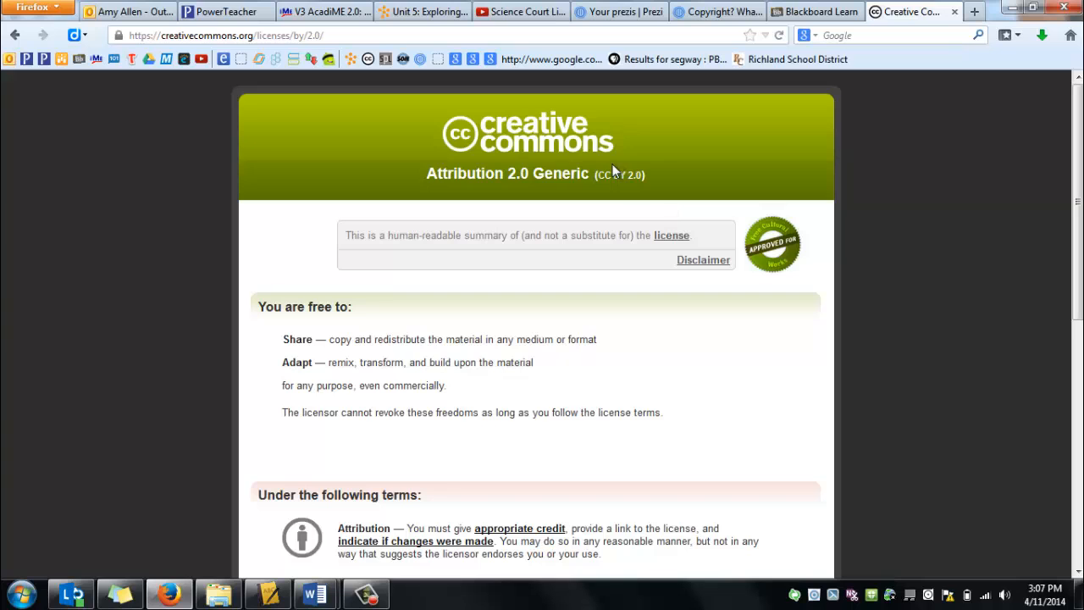
pyautogui.moveTo(455, 223)
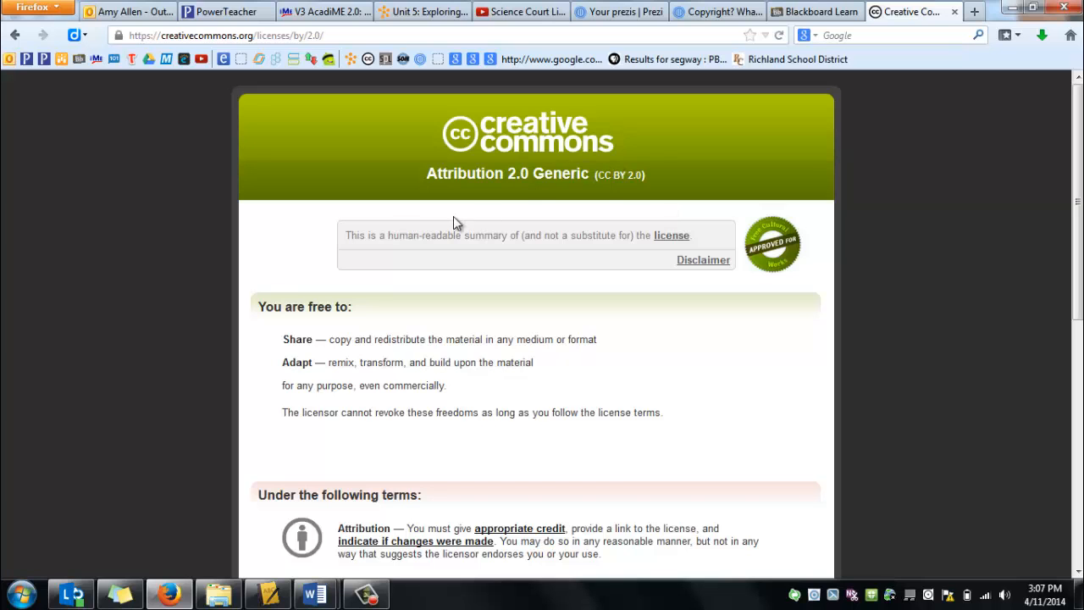
pyautogui.scroll(-3)
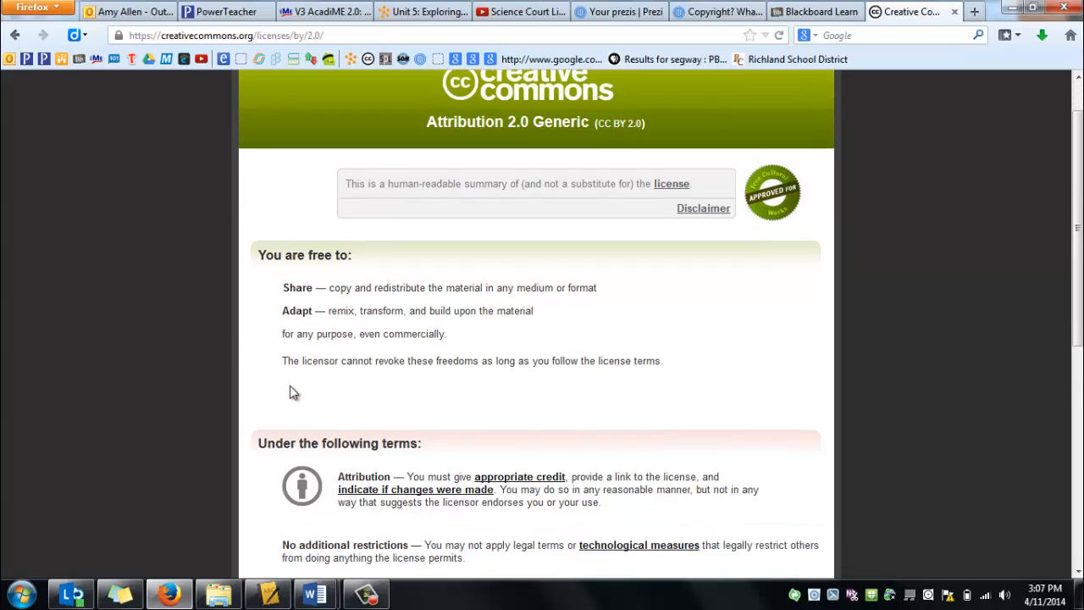
pyautogui.scroll(-3)
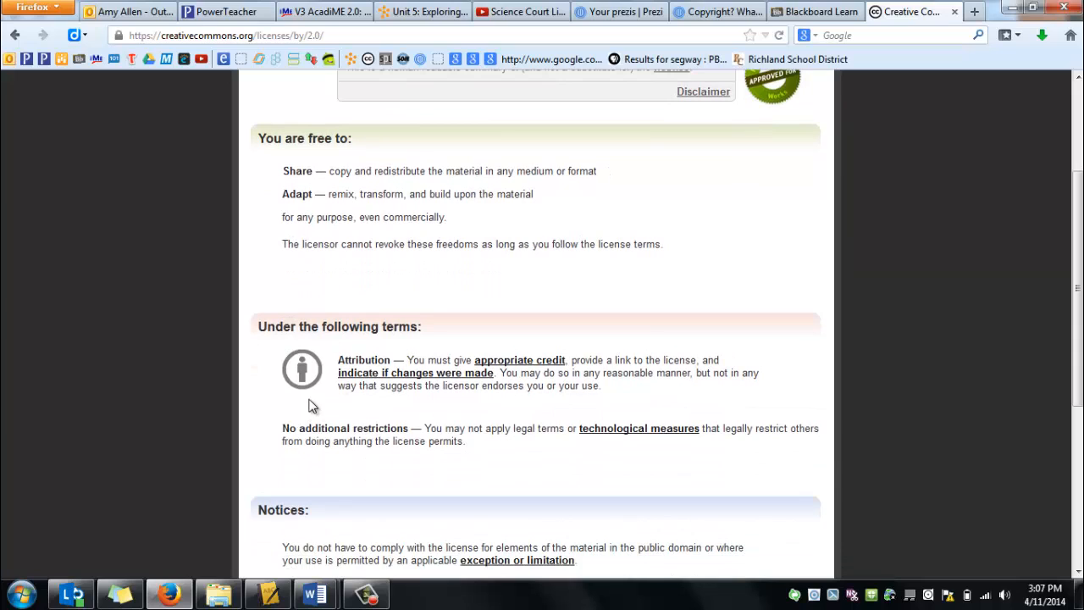
pyautogui.moveTo(294, 194)
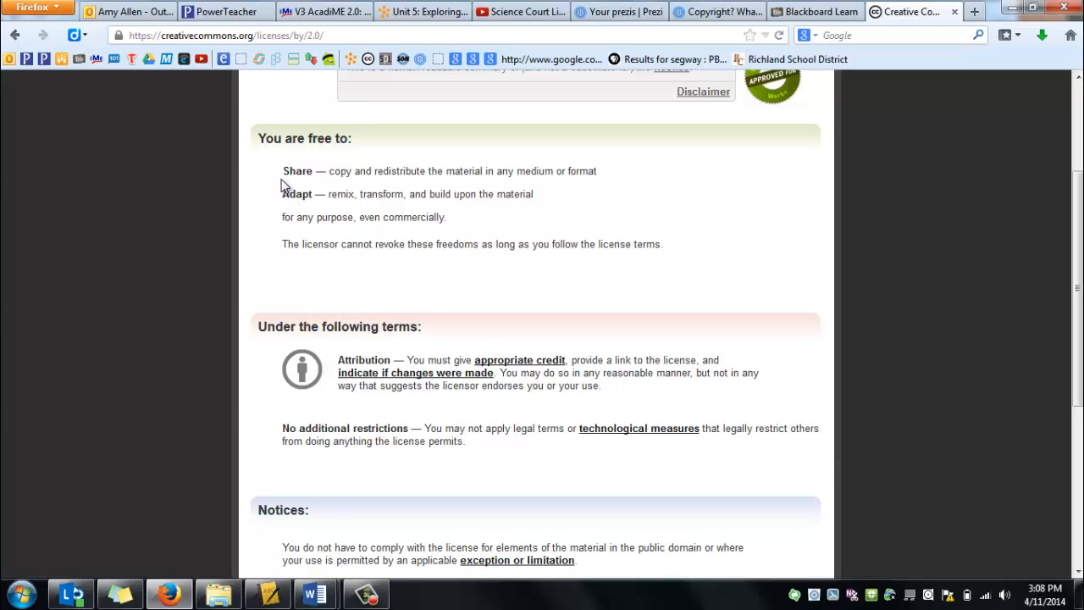
pyautogui.moveTo(410, 190)
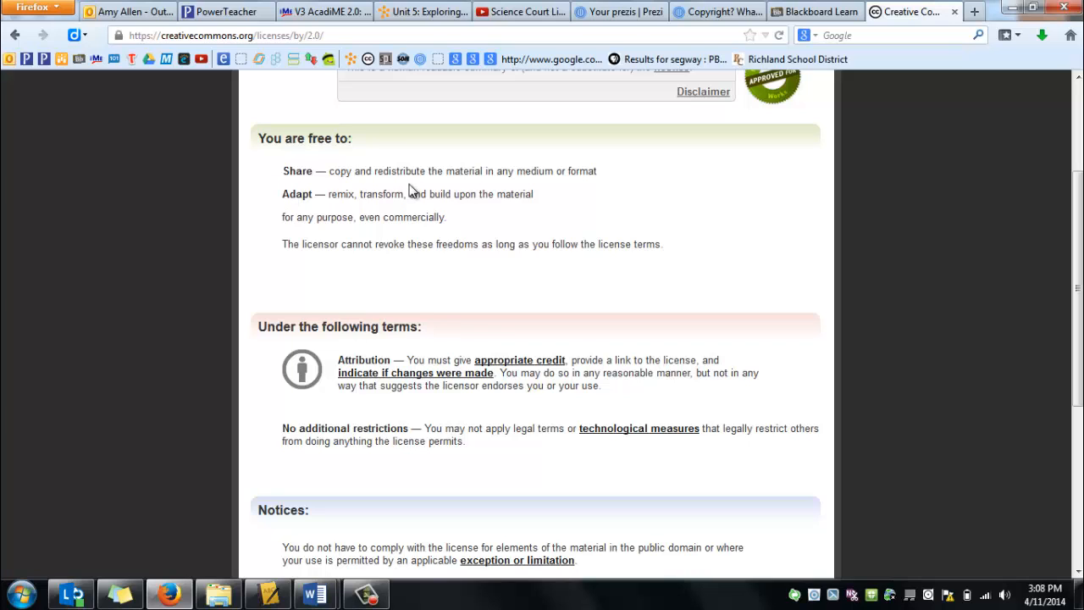
pyautogui.moveTo(326, 212)
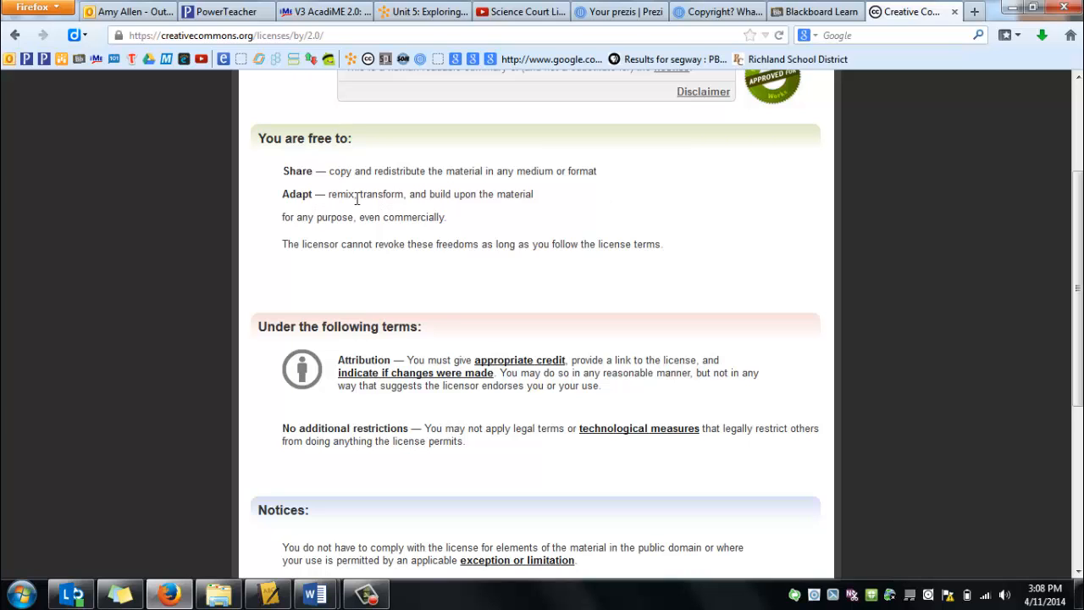
pyautogui.moveTo(295, 405)
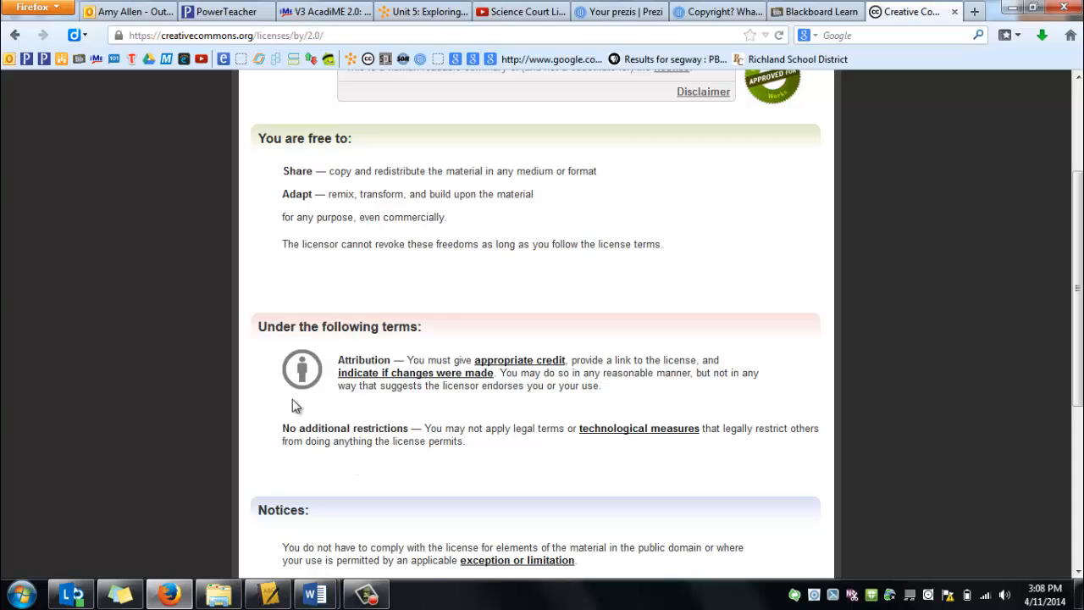
pyautogui.moveTo(296, 391)
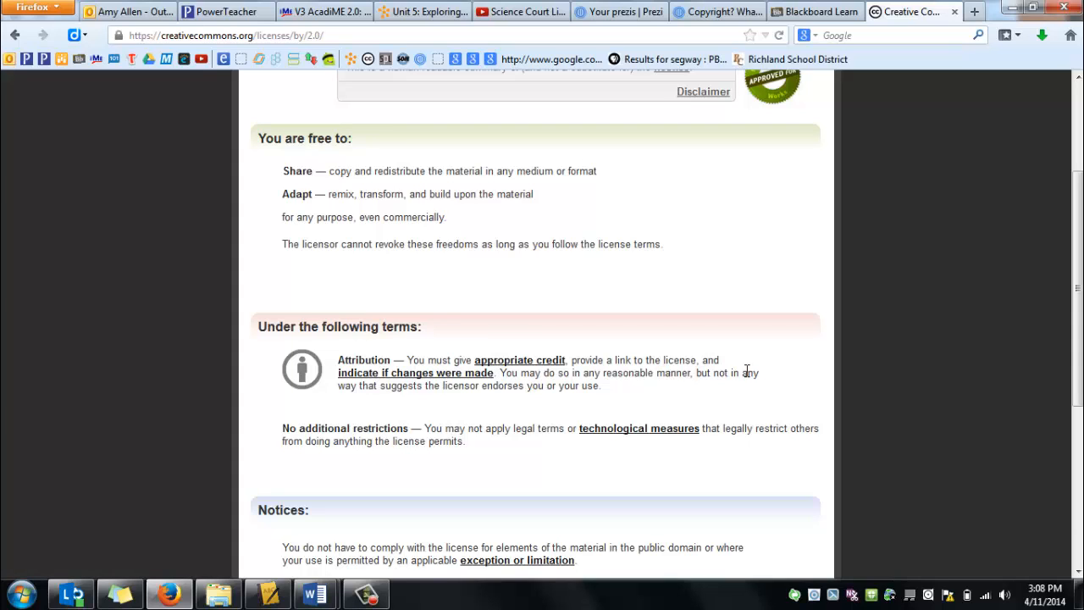
pyautogui.moveTo(695, 386)
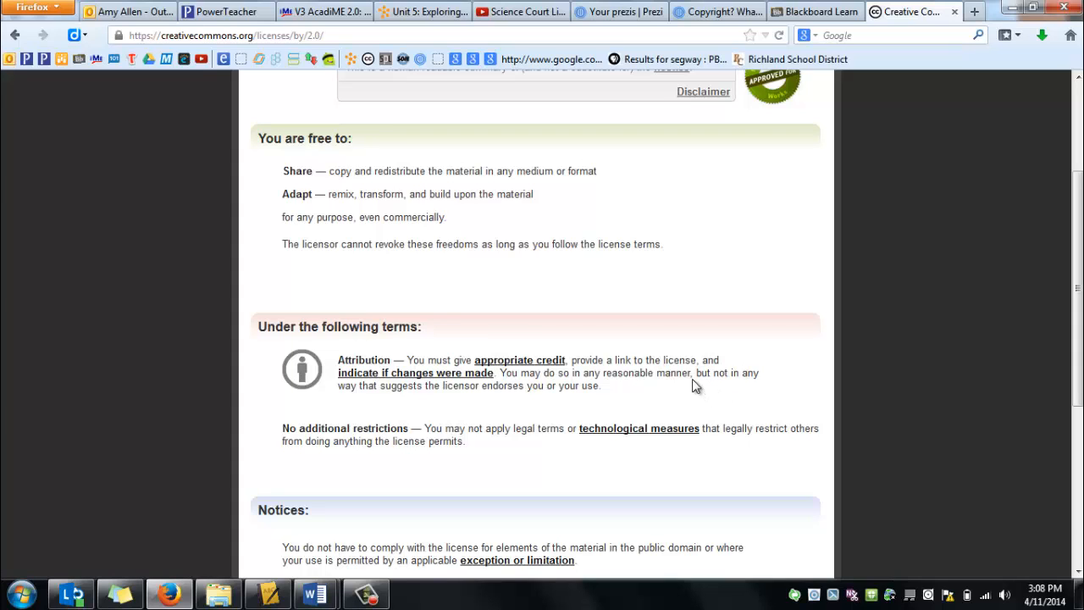
pyautogui.moveTo(381, 426)
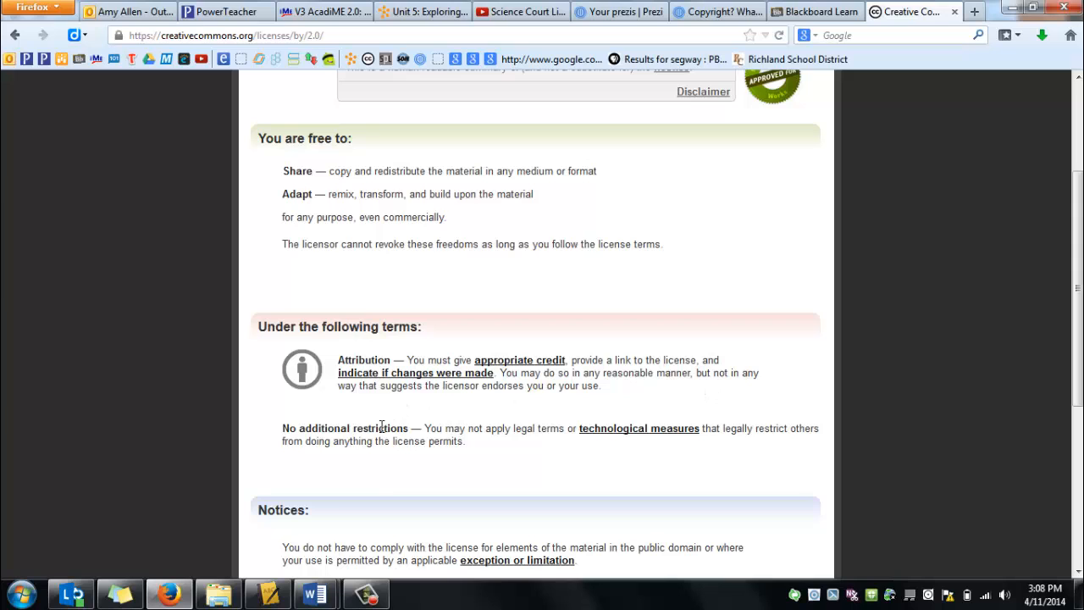
pyautogui.moveTo(346, 545)
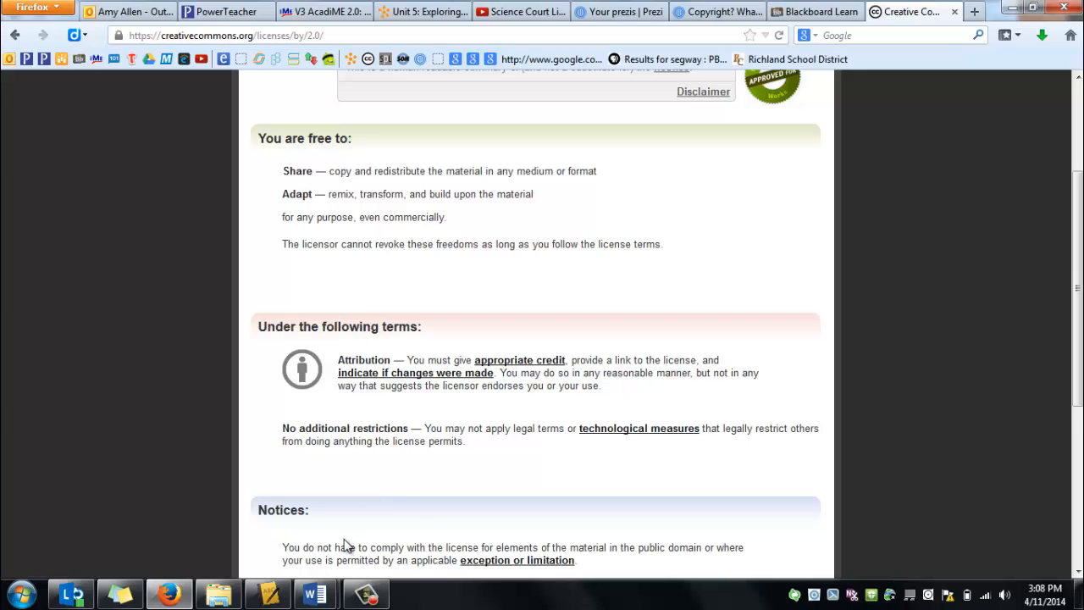
pyautogui.scroll(3)
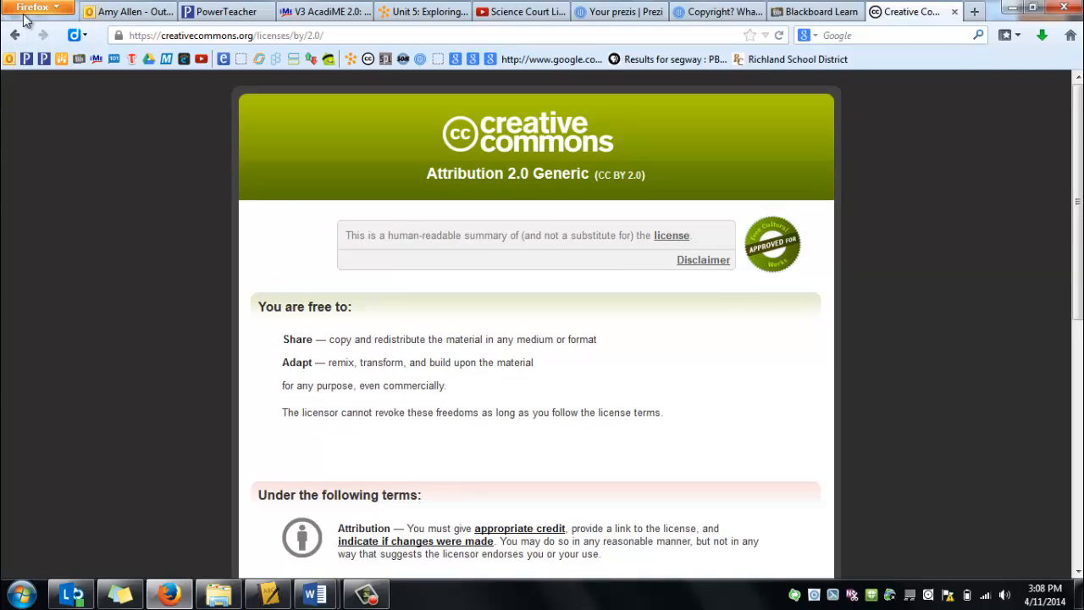
# Go back twice to the evaporation results and right-click the Vaporization photo preview
pyautogui.click(16, 34)
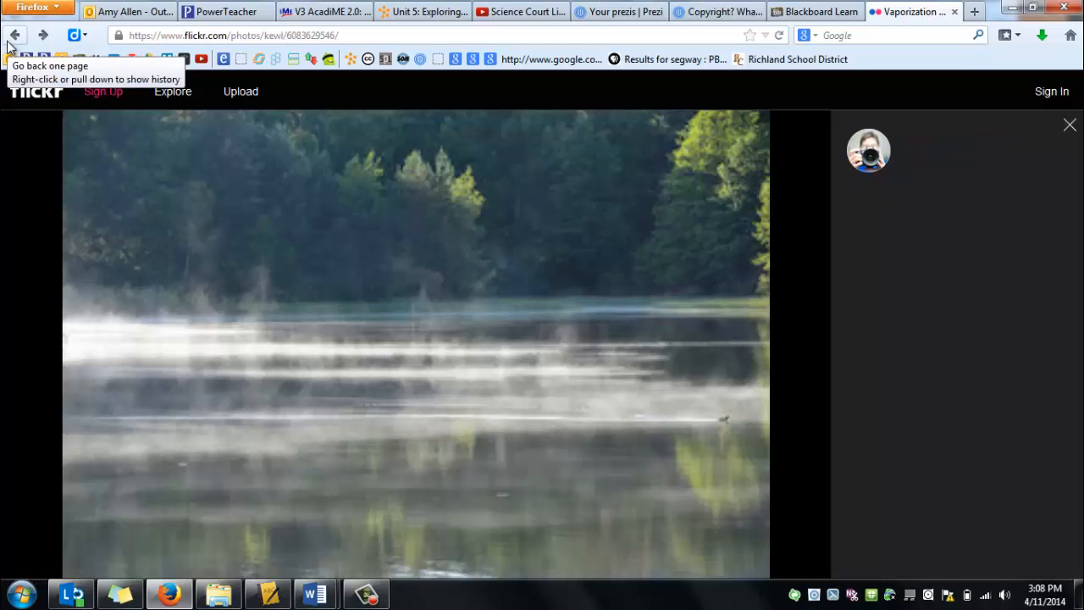
pyautogui.click(15, 34)
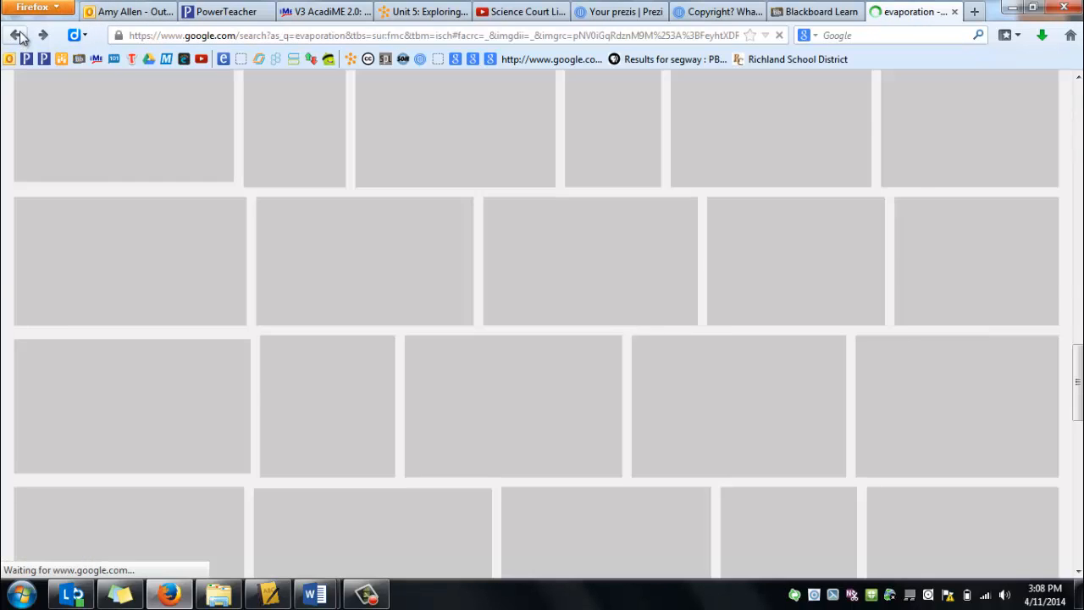
pyautogui.click(770, 127)
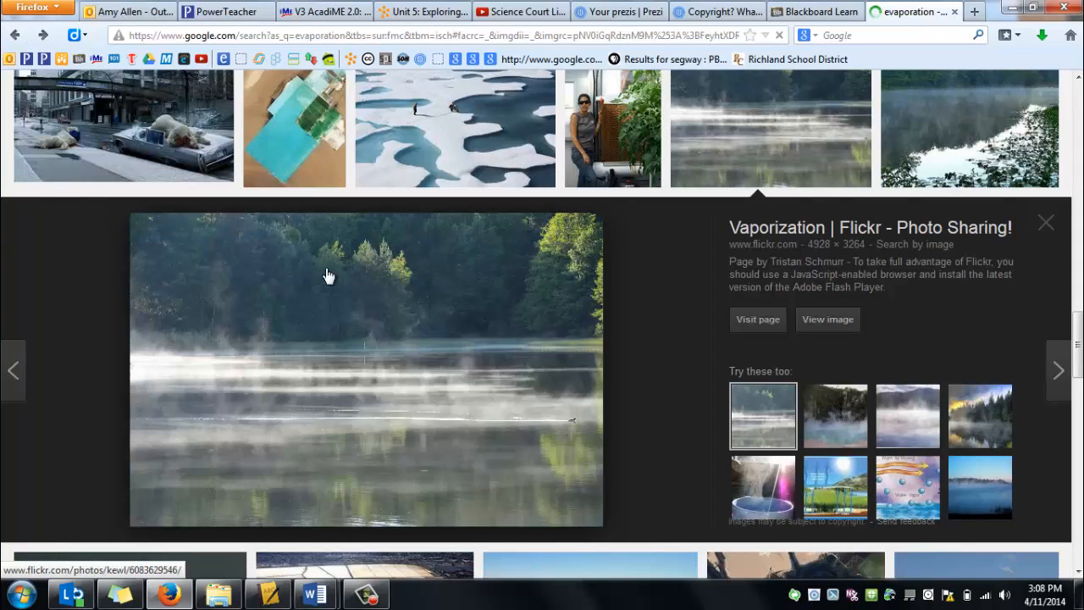
pyautogui.rightClick(329, 275)
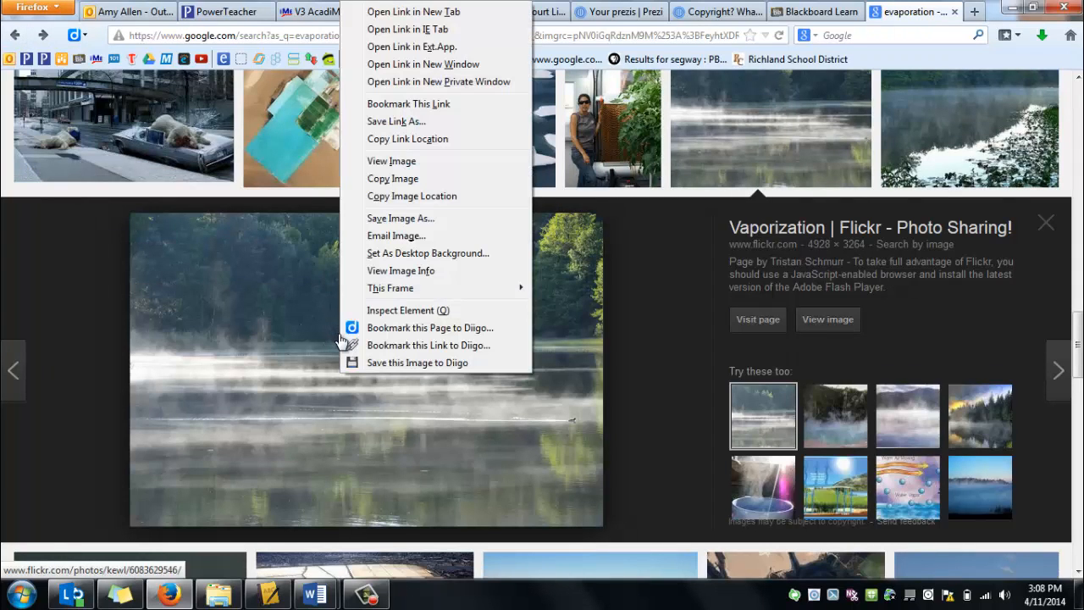
pyautogui.moveTo(393, 178)
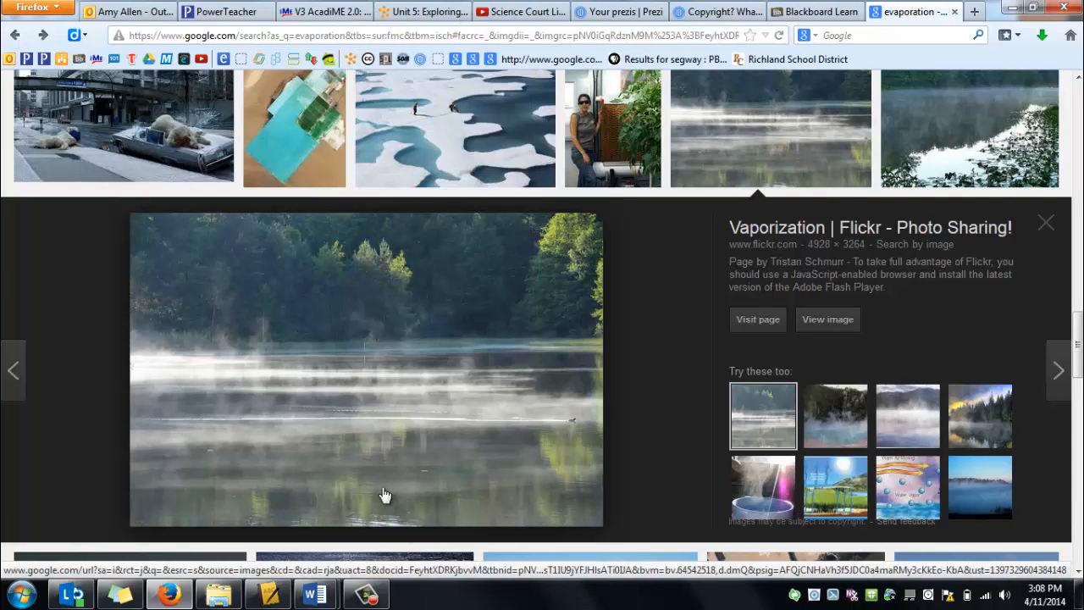
# Open the attached water cycle questions .doc from Blackboard Learn in Microsoft Word
pyautogui.click(814, 11)
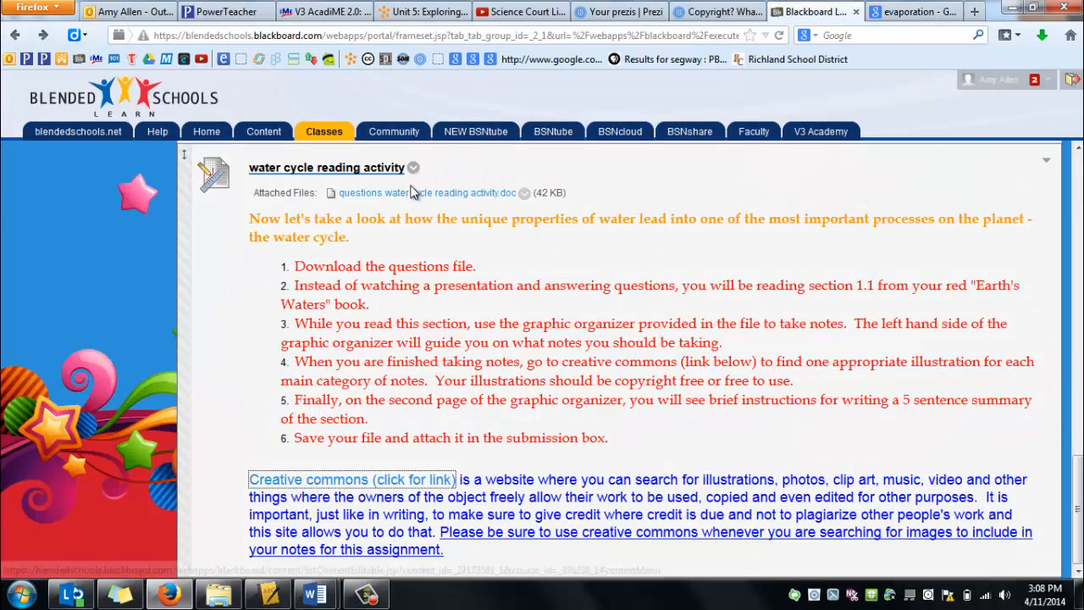
pyautogui.click(426, 192)
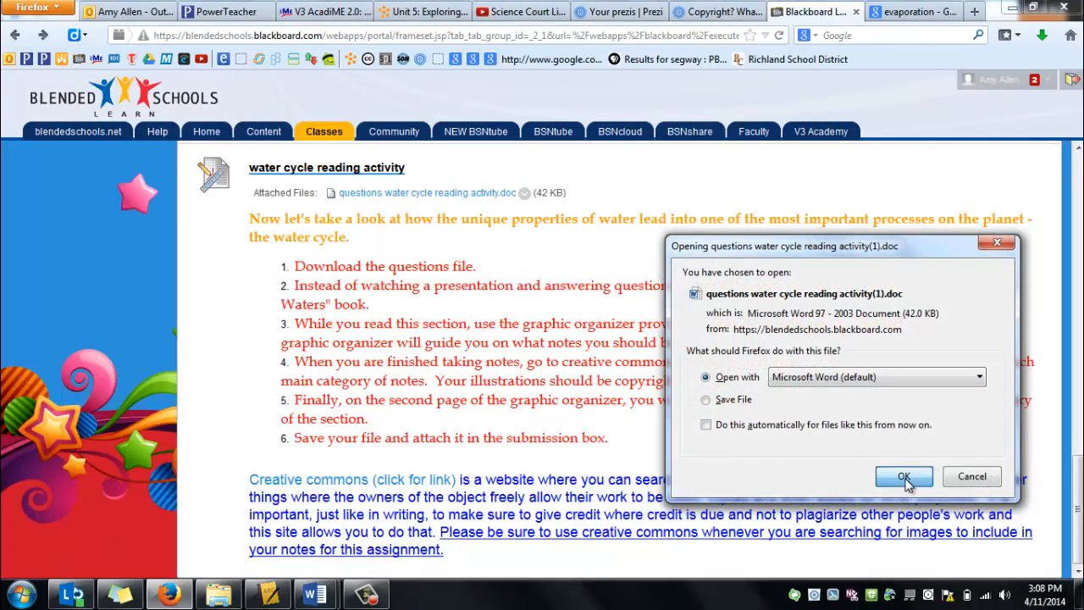
pyautogui.click(903, 476)
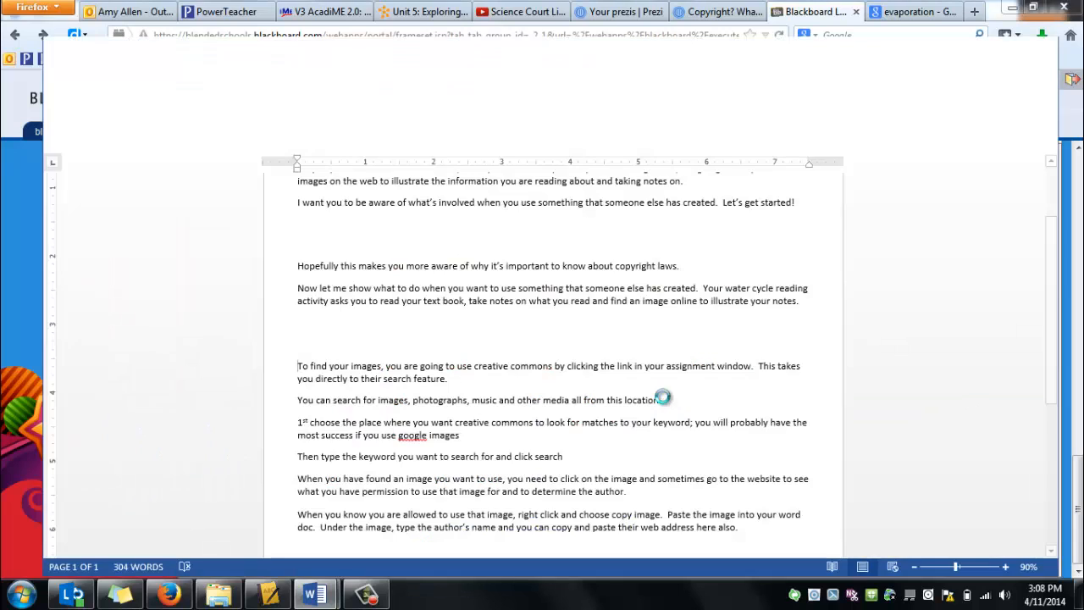
# Focus the worksheet and scroll to the Evaporation, Condensation and Precipitation rows
pyautogui.click(314, 593)
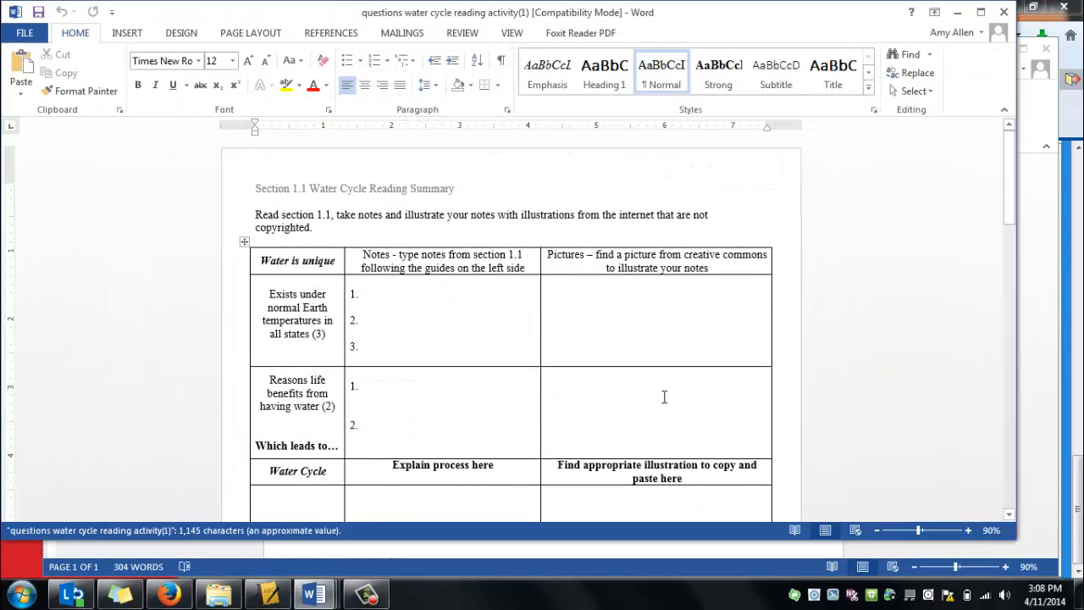
pyautogui.moveTo(699, 314)
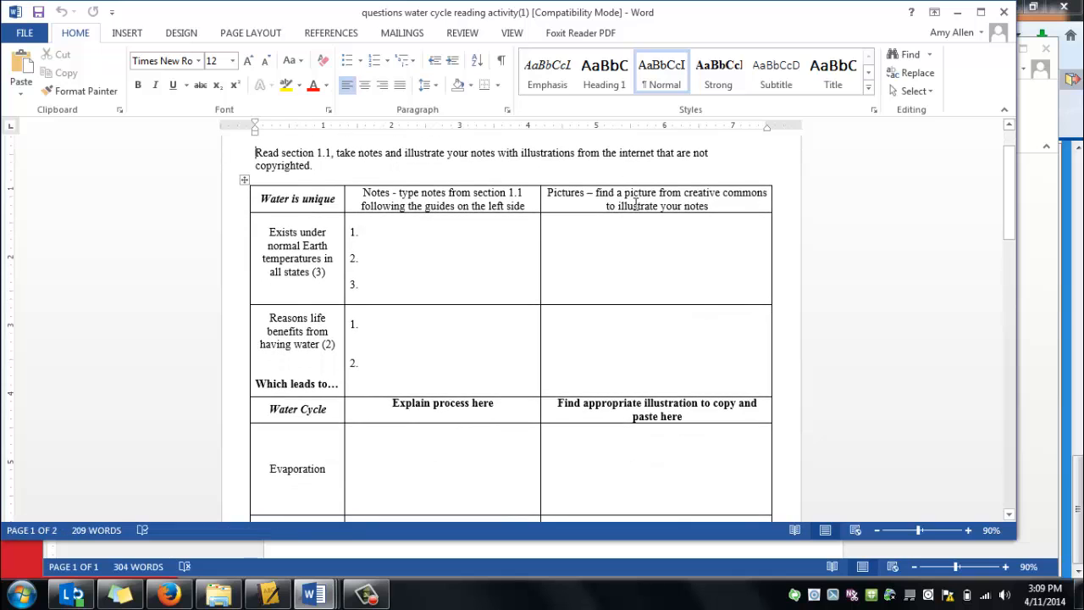
pyautogui.scroll(-3)
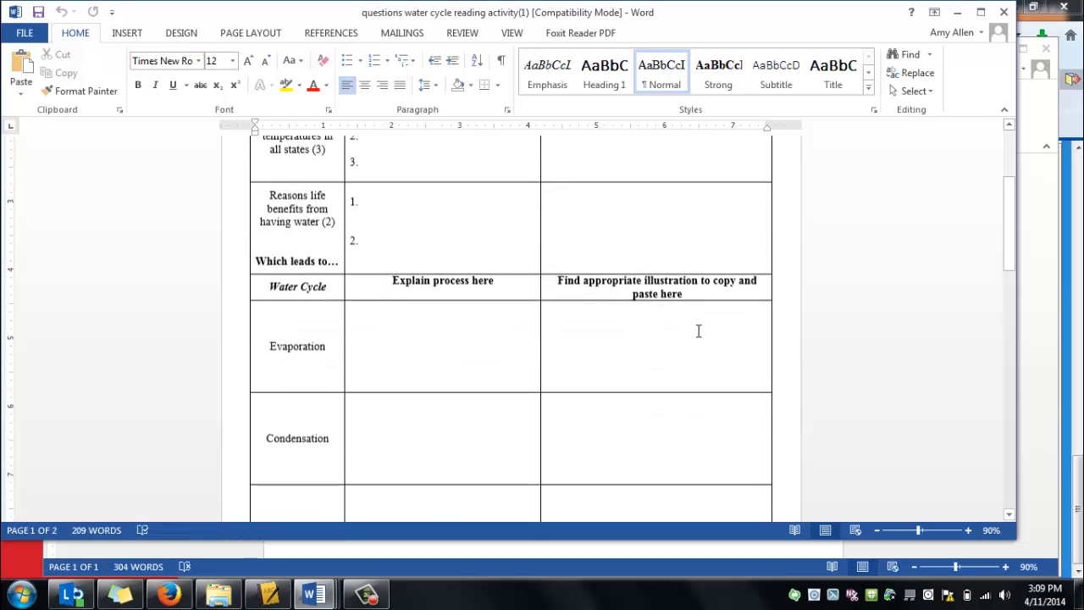
pyautogui.scroll(-3)
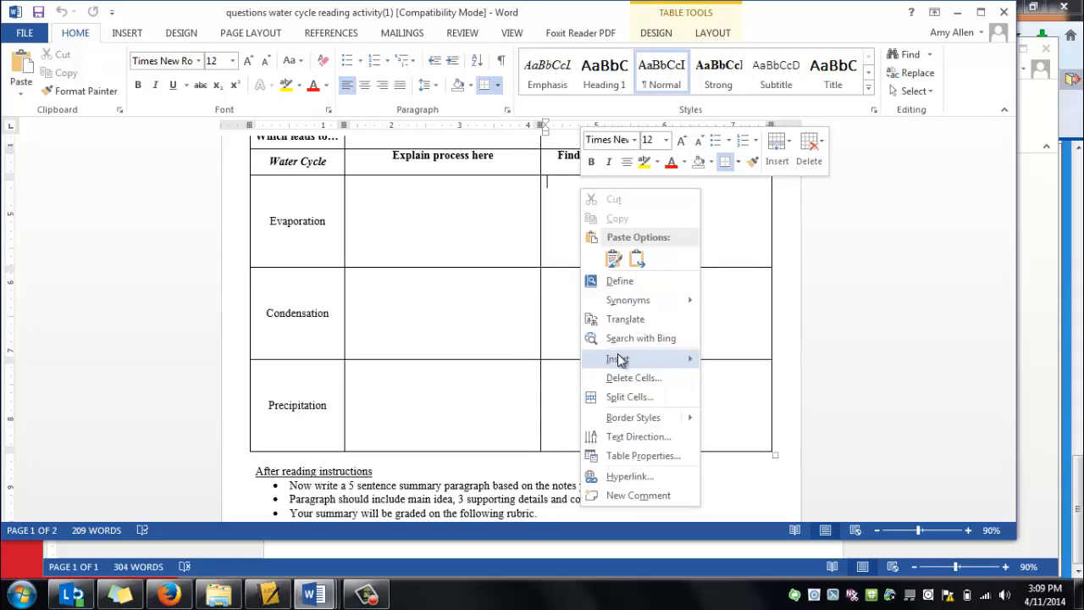
pyautogui.moveTo(614, 258)
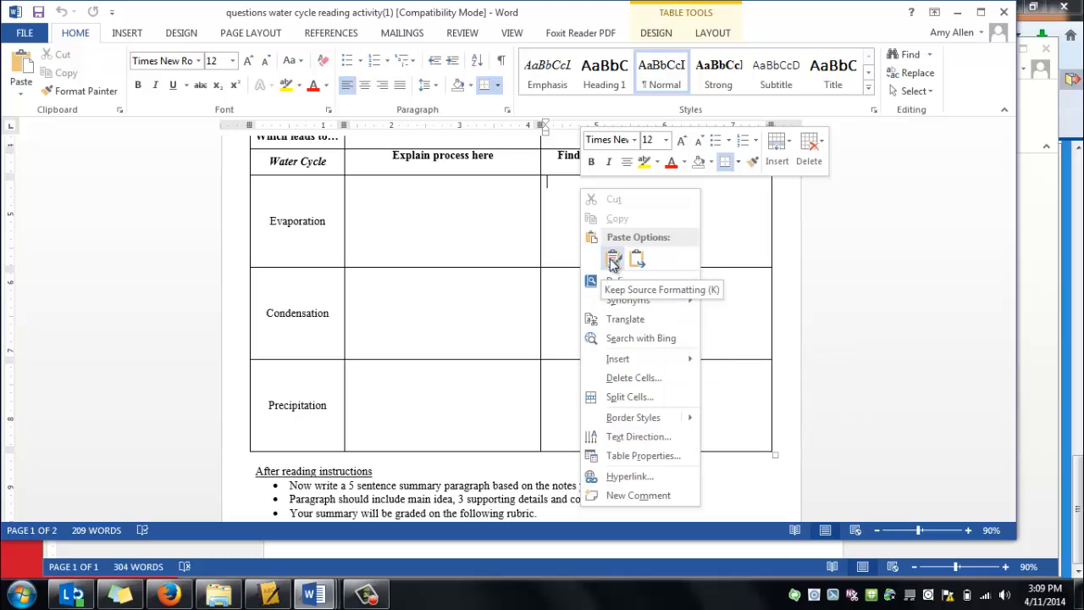
# Paste the photo with Keep Source Formatting and place the cursor just below it
pyautogui.click(614, 257)
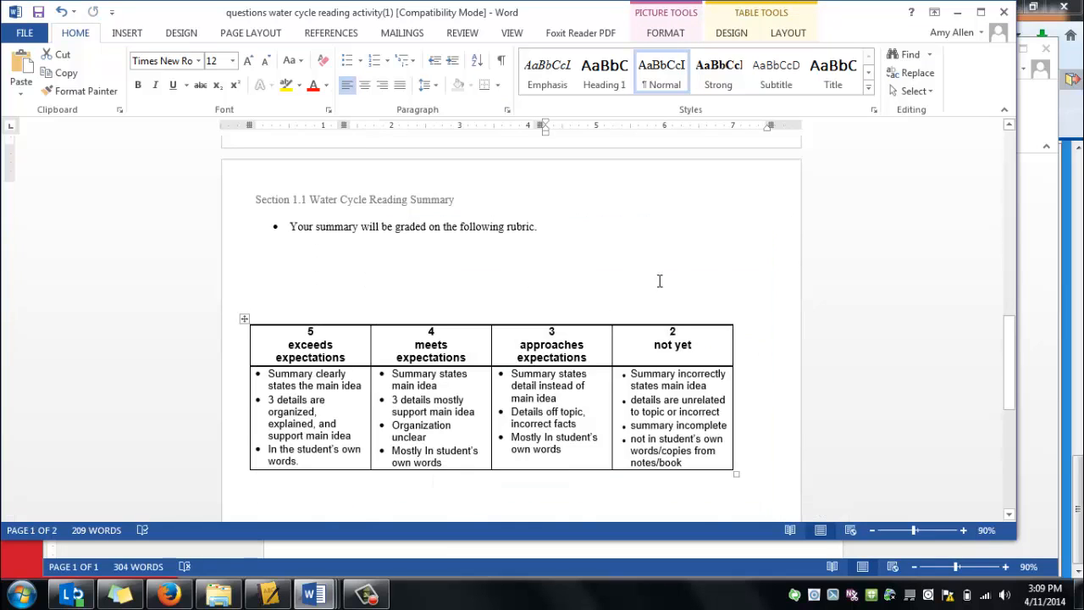
pyautogui.scroll(-3)
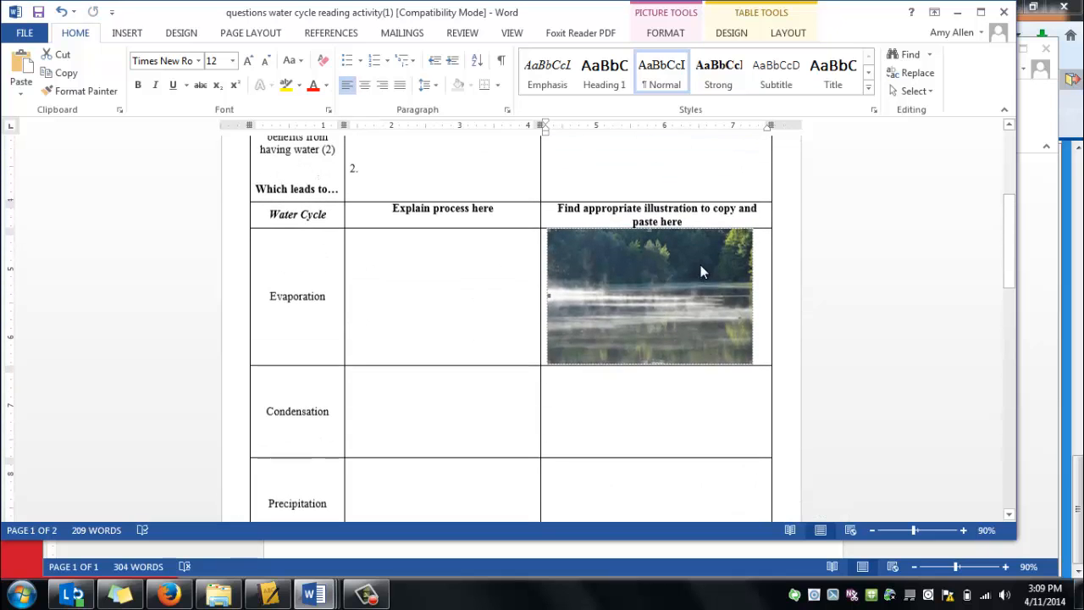
pyautogui.click(767, 355)
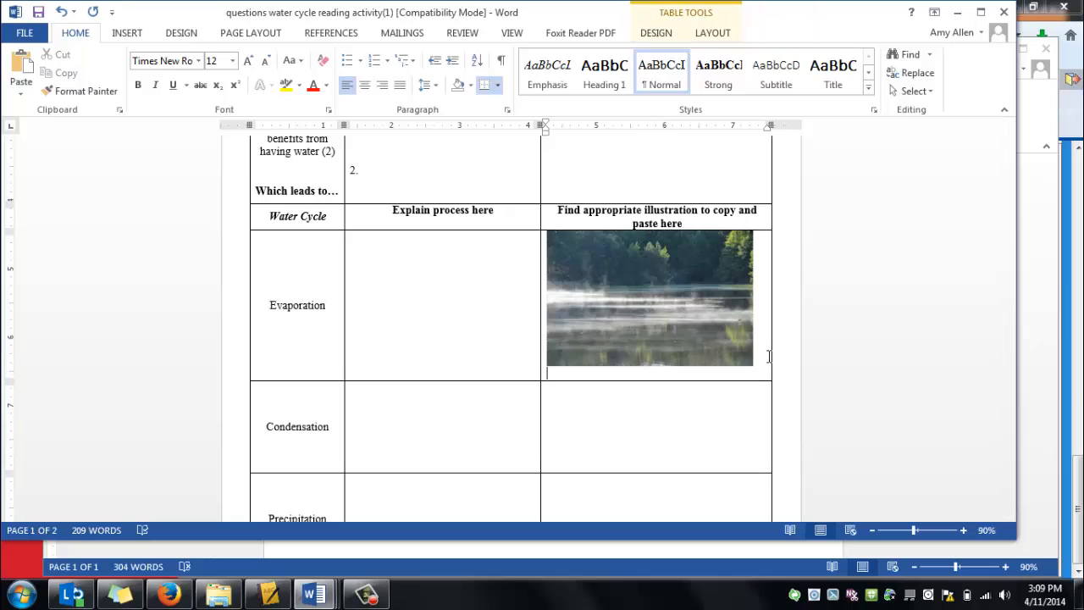
# Type 'by Tristan Schmurr' beneath the photo, checking the name on its Flickr page
pyautogui.write('by Tr')
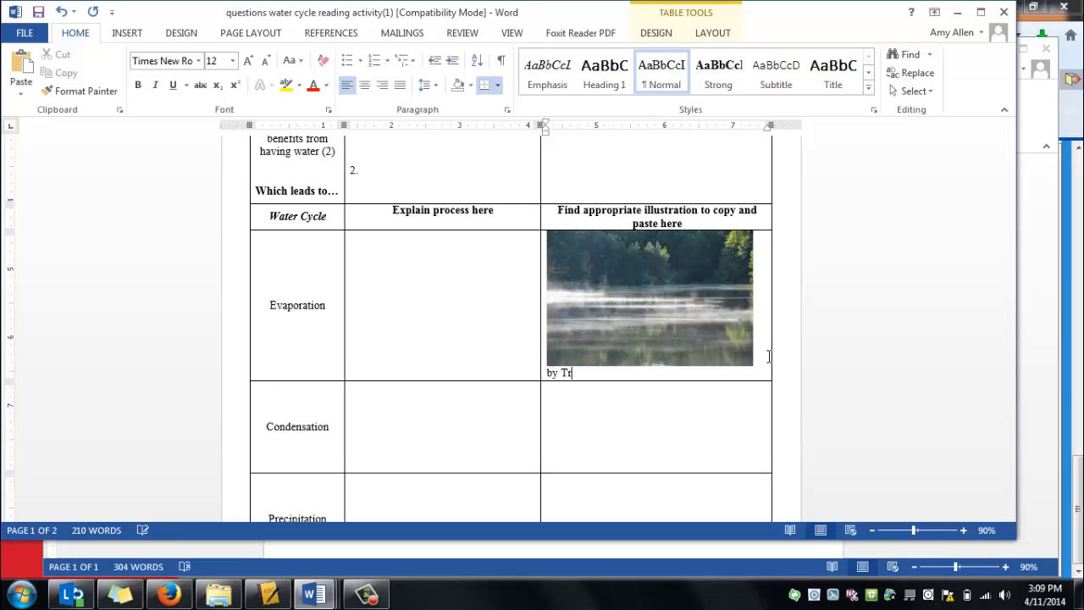
pyautogui.write('istan')
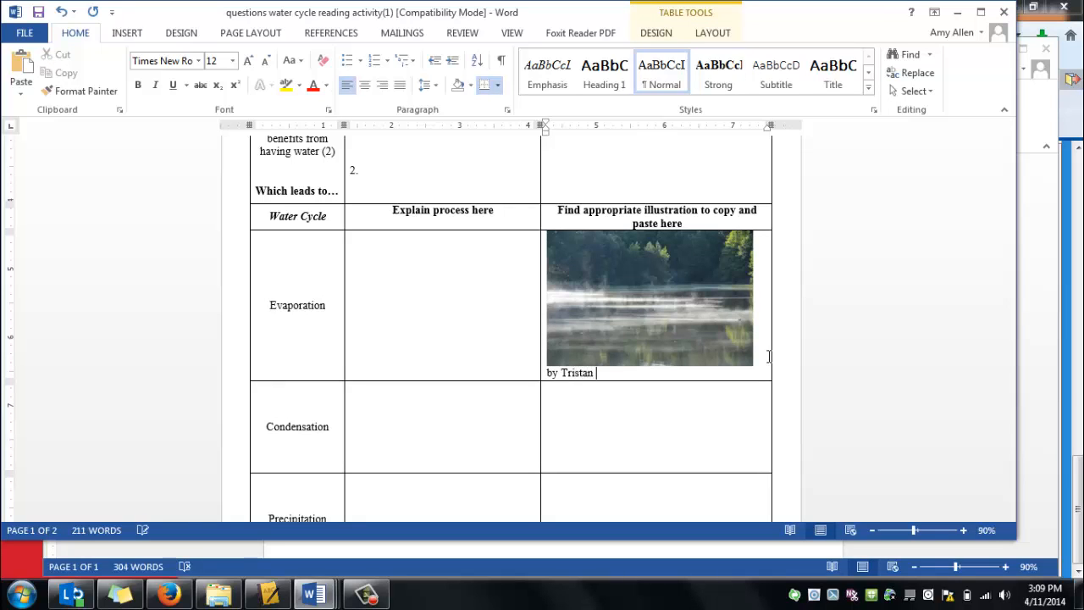
pyautogui.click(169, 592)
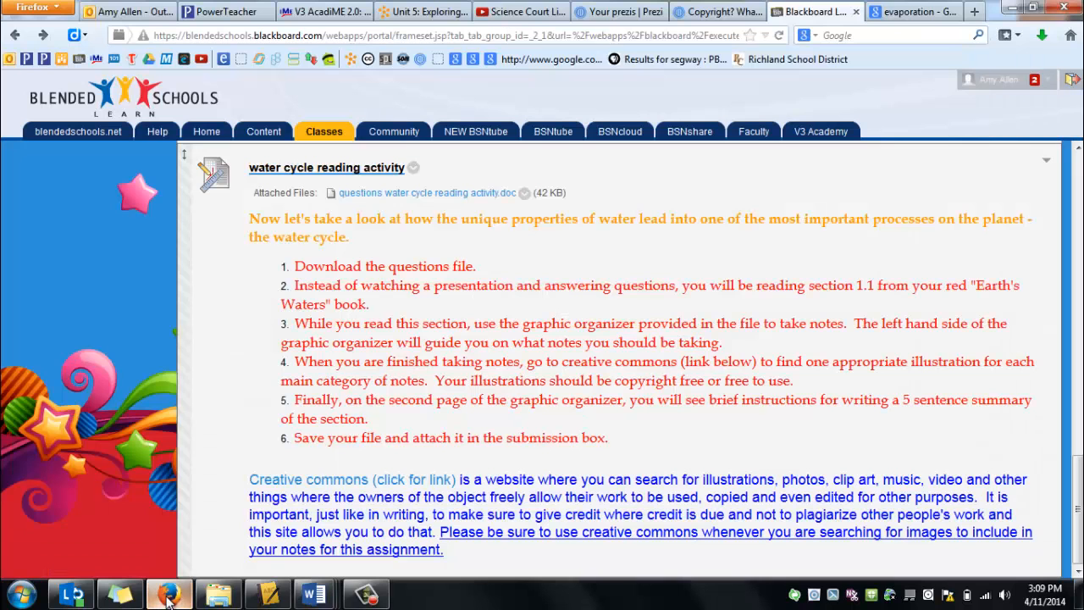
pyautogui.click(911, 11)
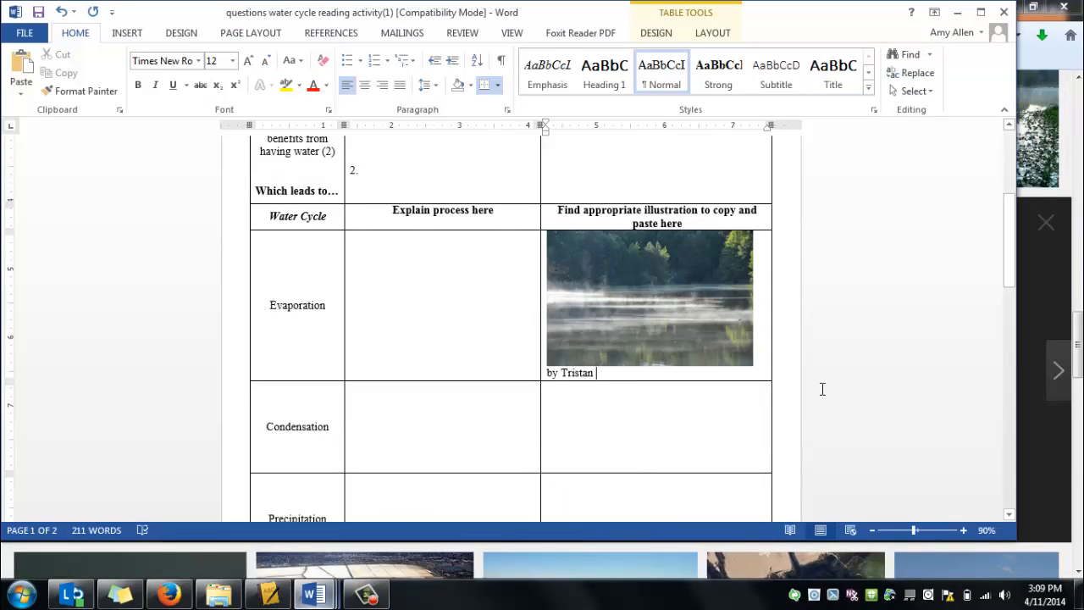
pyautogui.write('Schmurr')
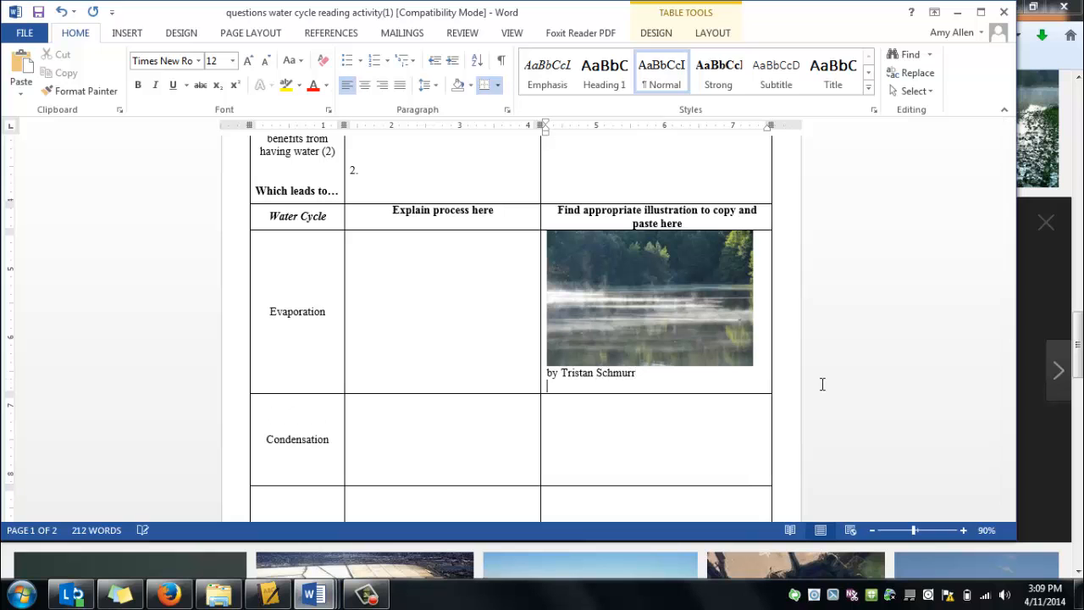
pyautogui.moveTo(967, 191)
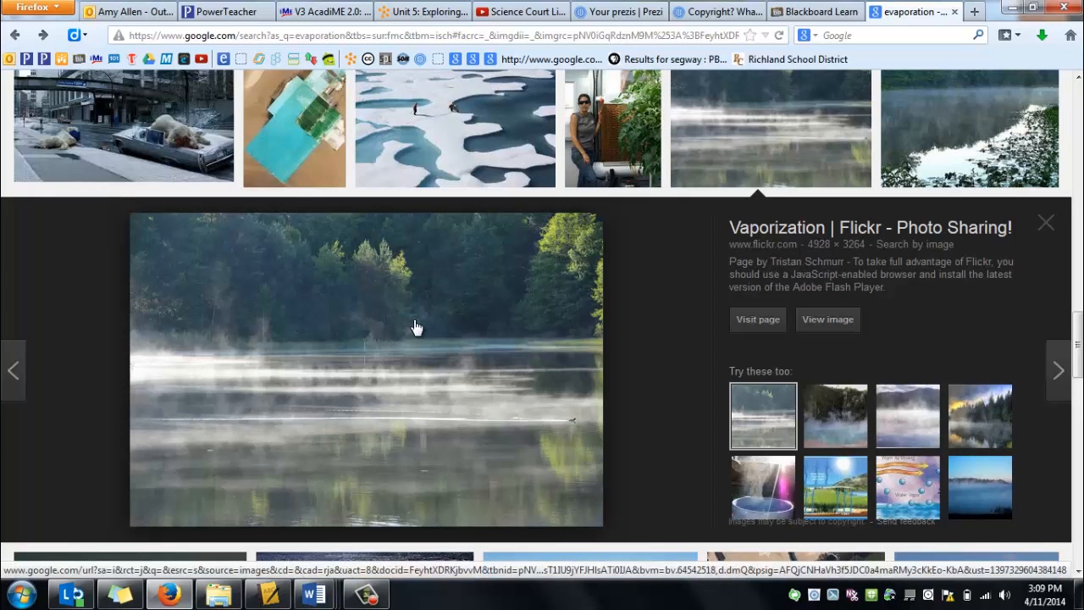
pyautogui.click(757, 319)
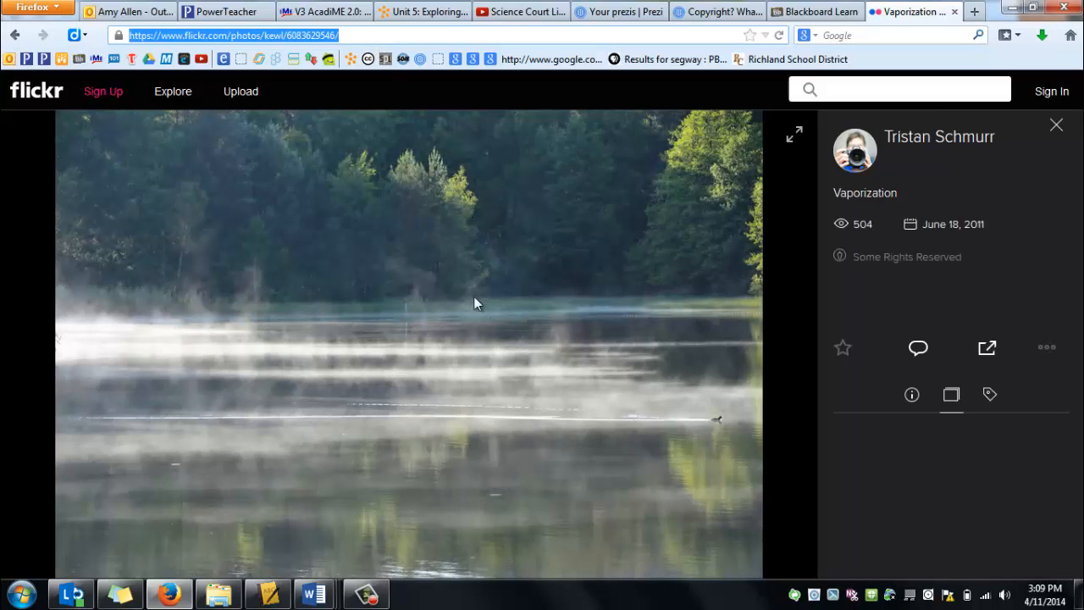
pyautogui.click(312, 593)
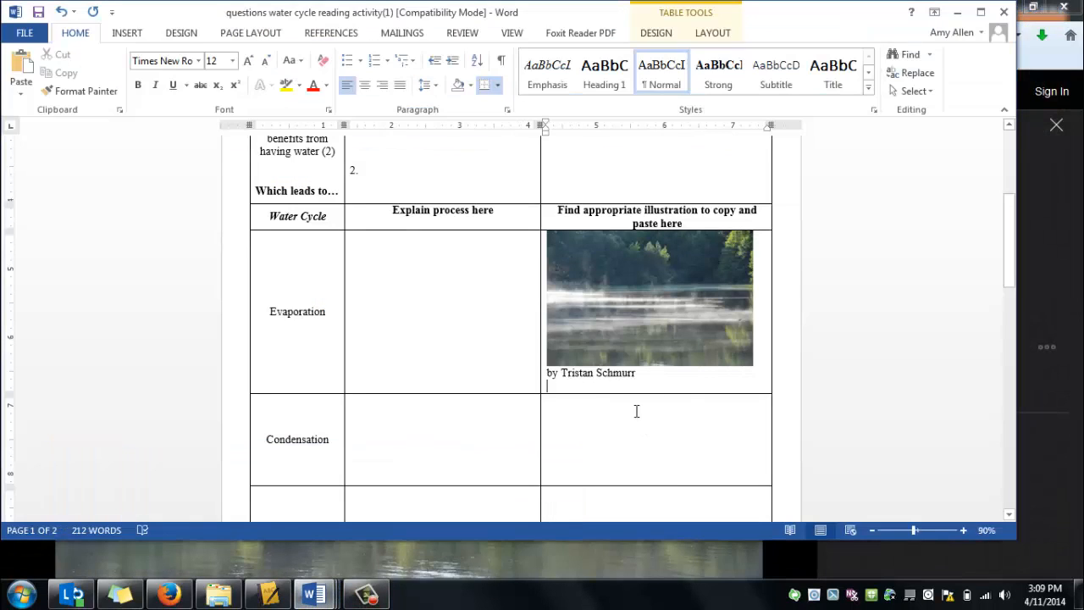
pyautogui.write('https://www.flickr.com/photos/kewl/6083629546/')
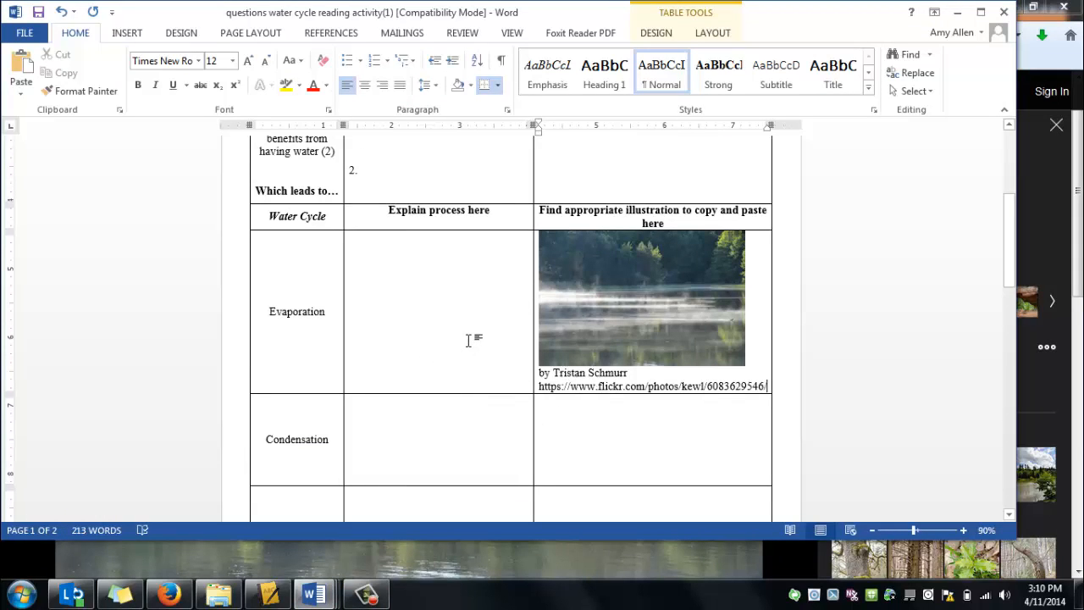
pyautogui.scroll(-3)
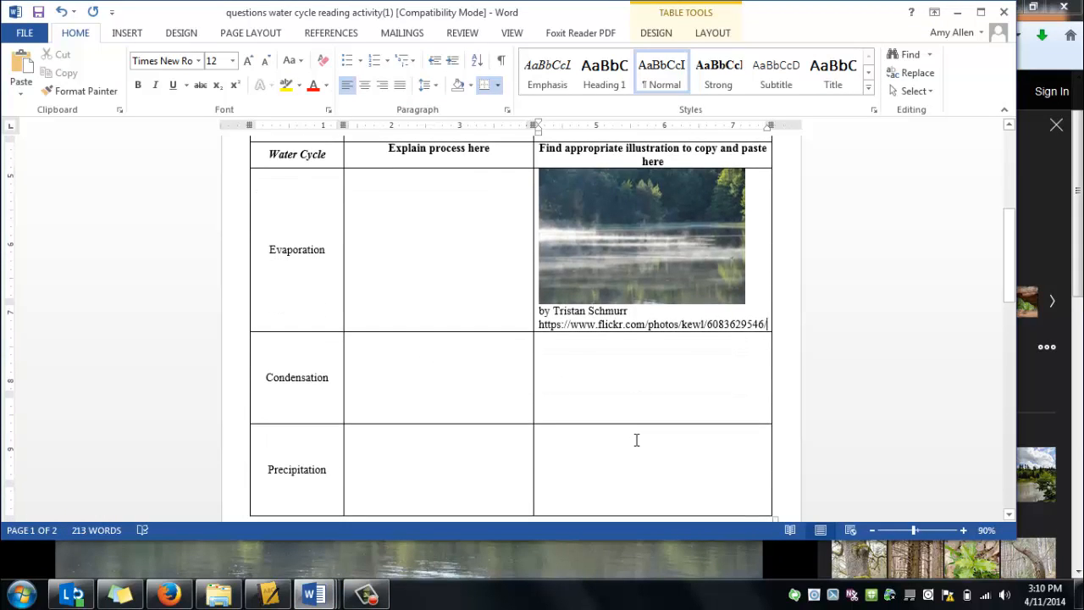